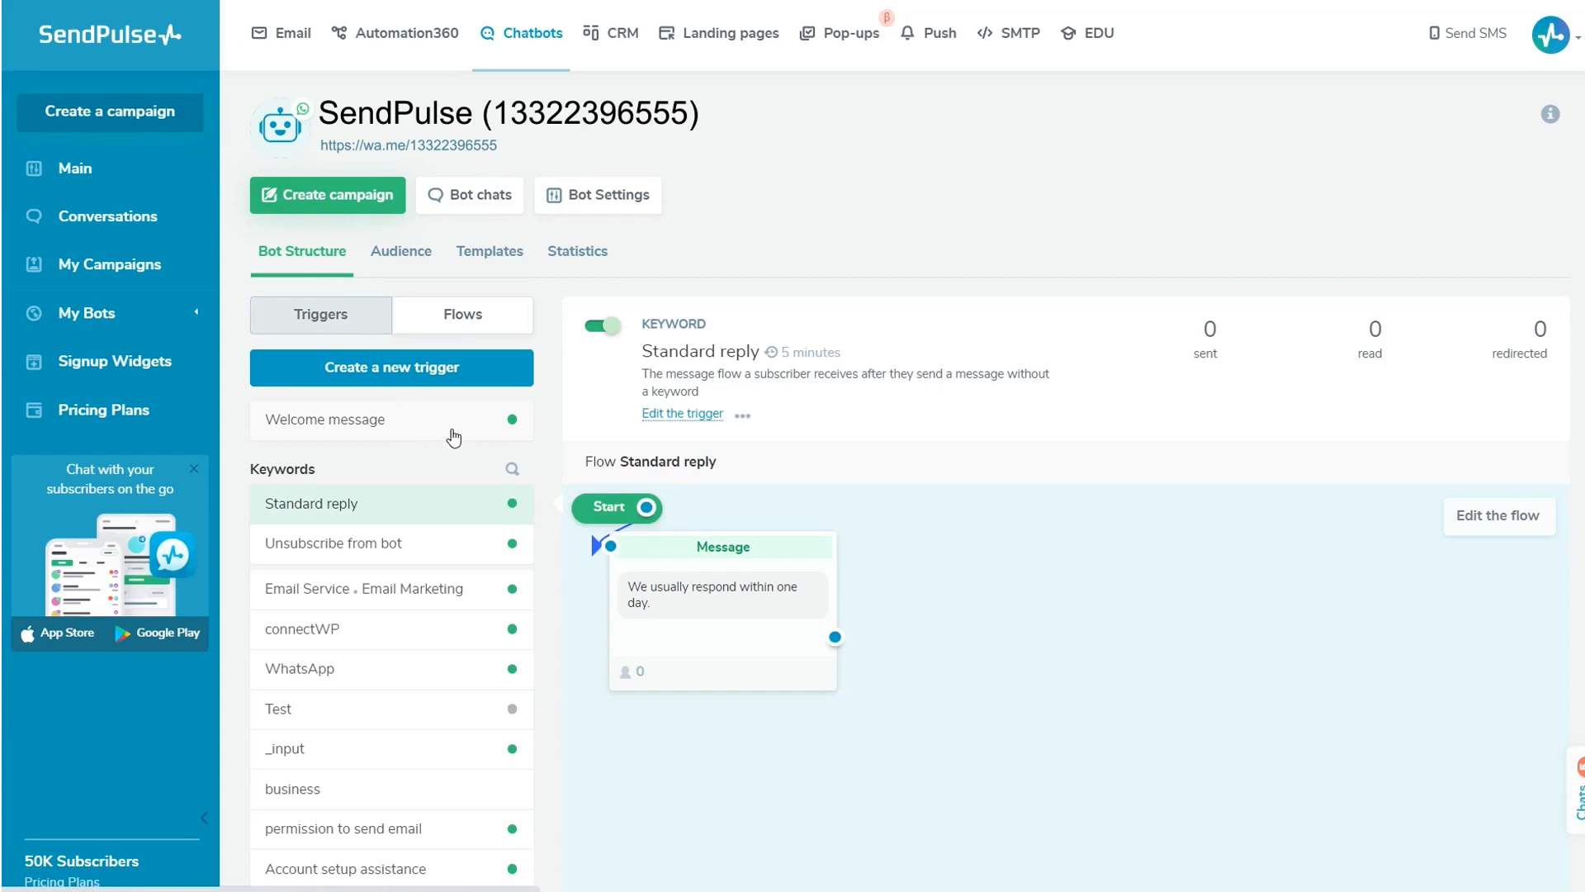
{"action": "mouse_move", "coordinate": [453, 515]}
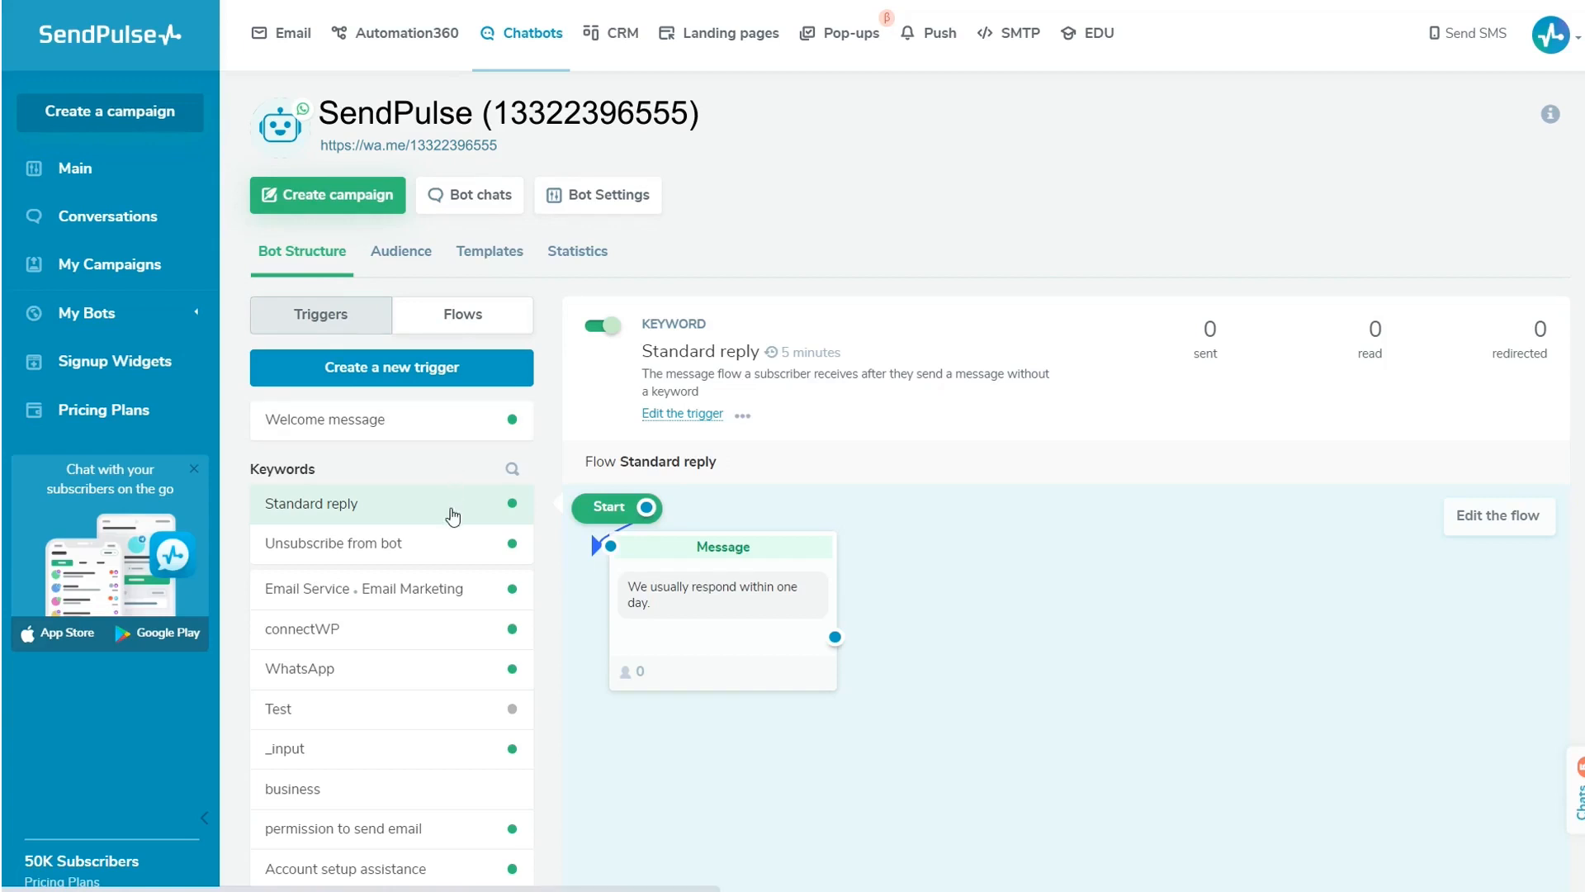
{"action": "mouse_move", "coordinate": [467, 558]}
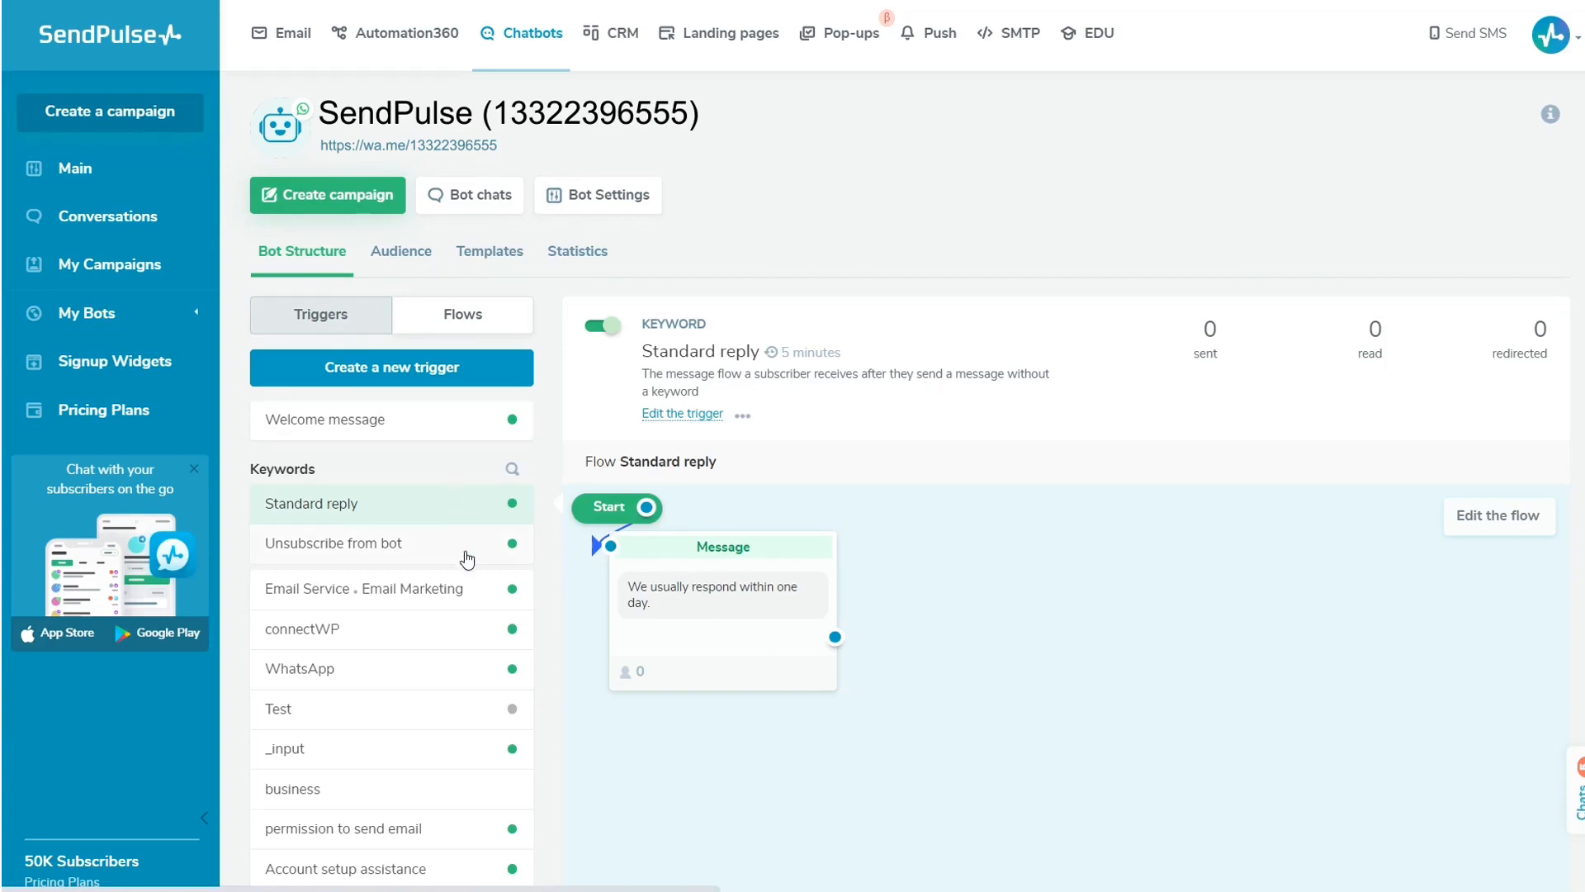
{"action": "mouse_move", "coordinate": [475, 424]}
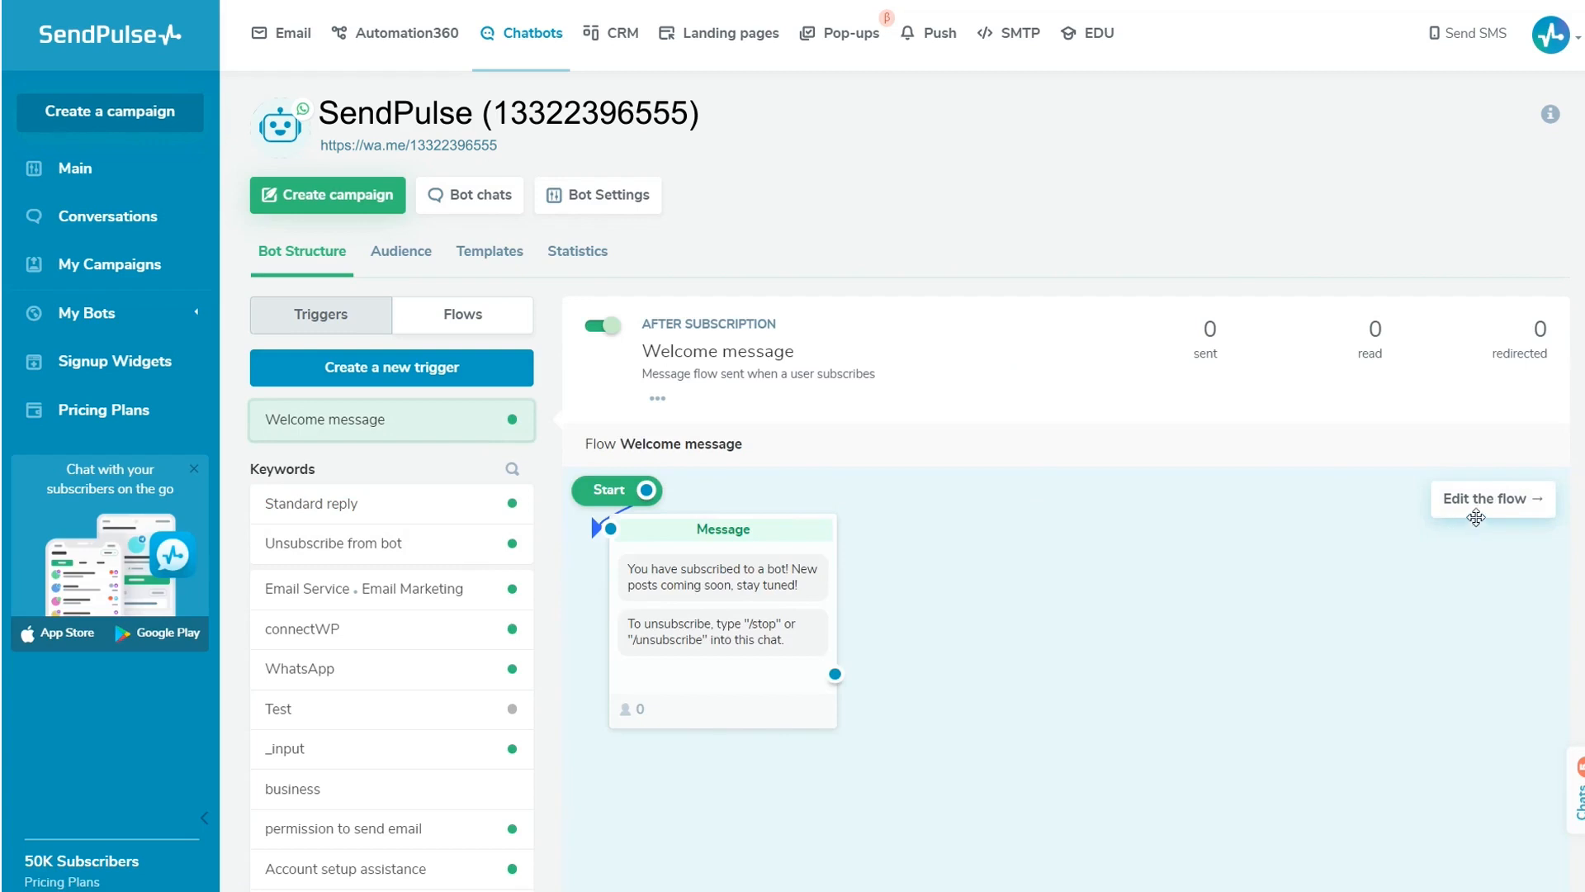
- Replace the welcome flow's first message with a SendPulse multi-channel welcome mentioning 24/7 support
{"action": "left_click", "coordinate": [1491, 498]}
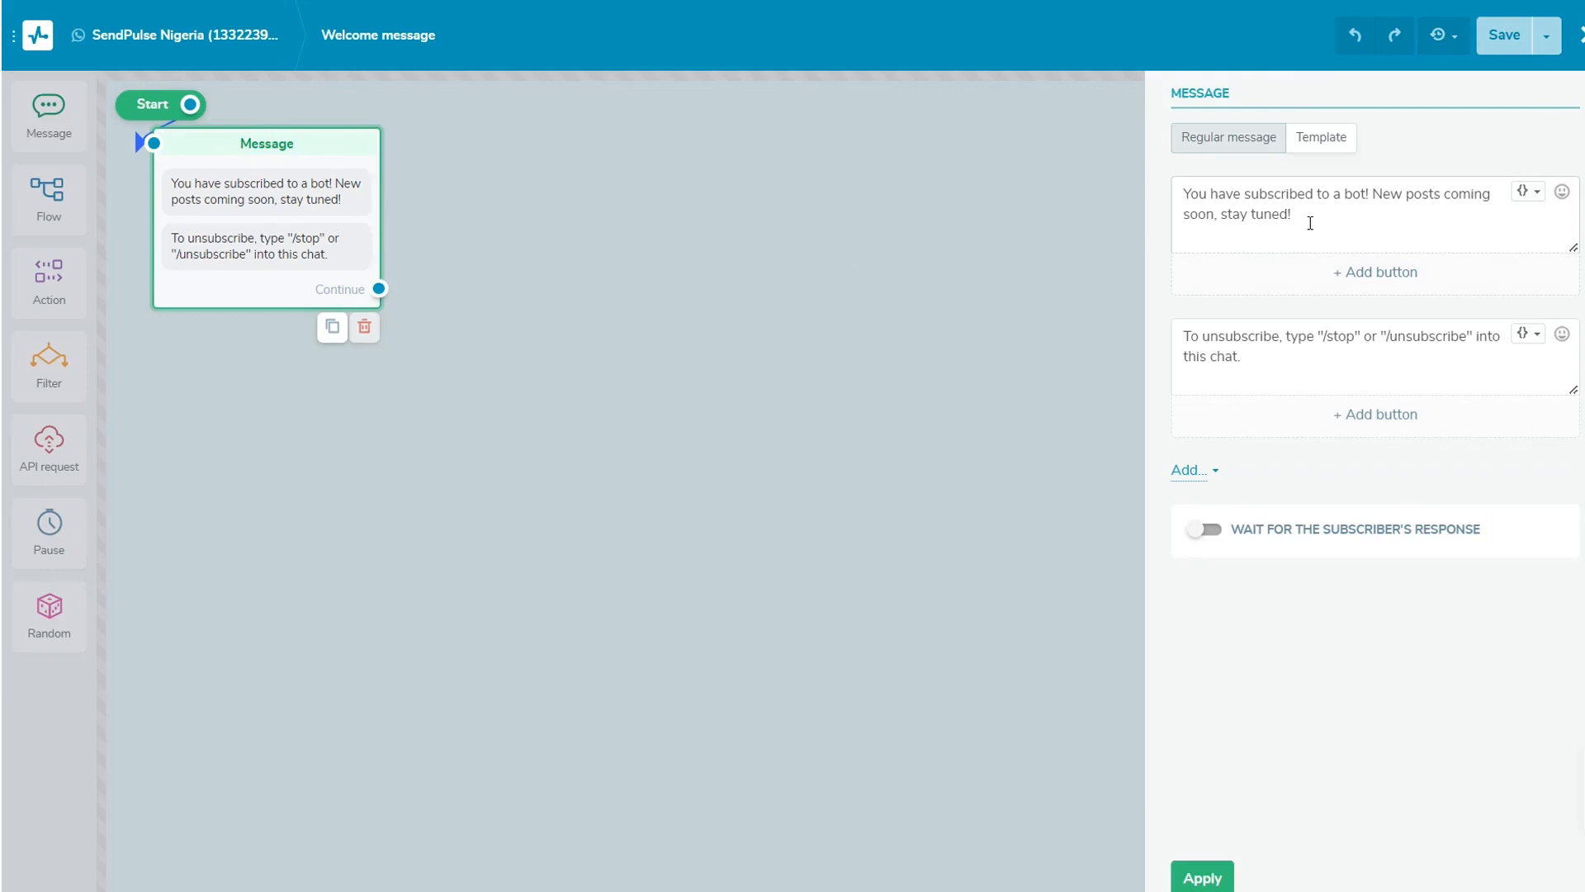
{"action": "triple_click", "coordinate": [1334, 203]}
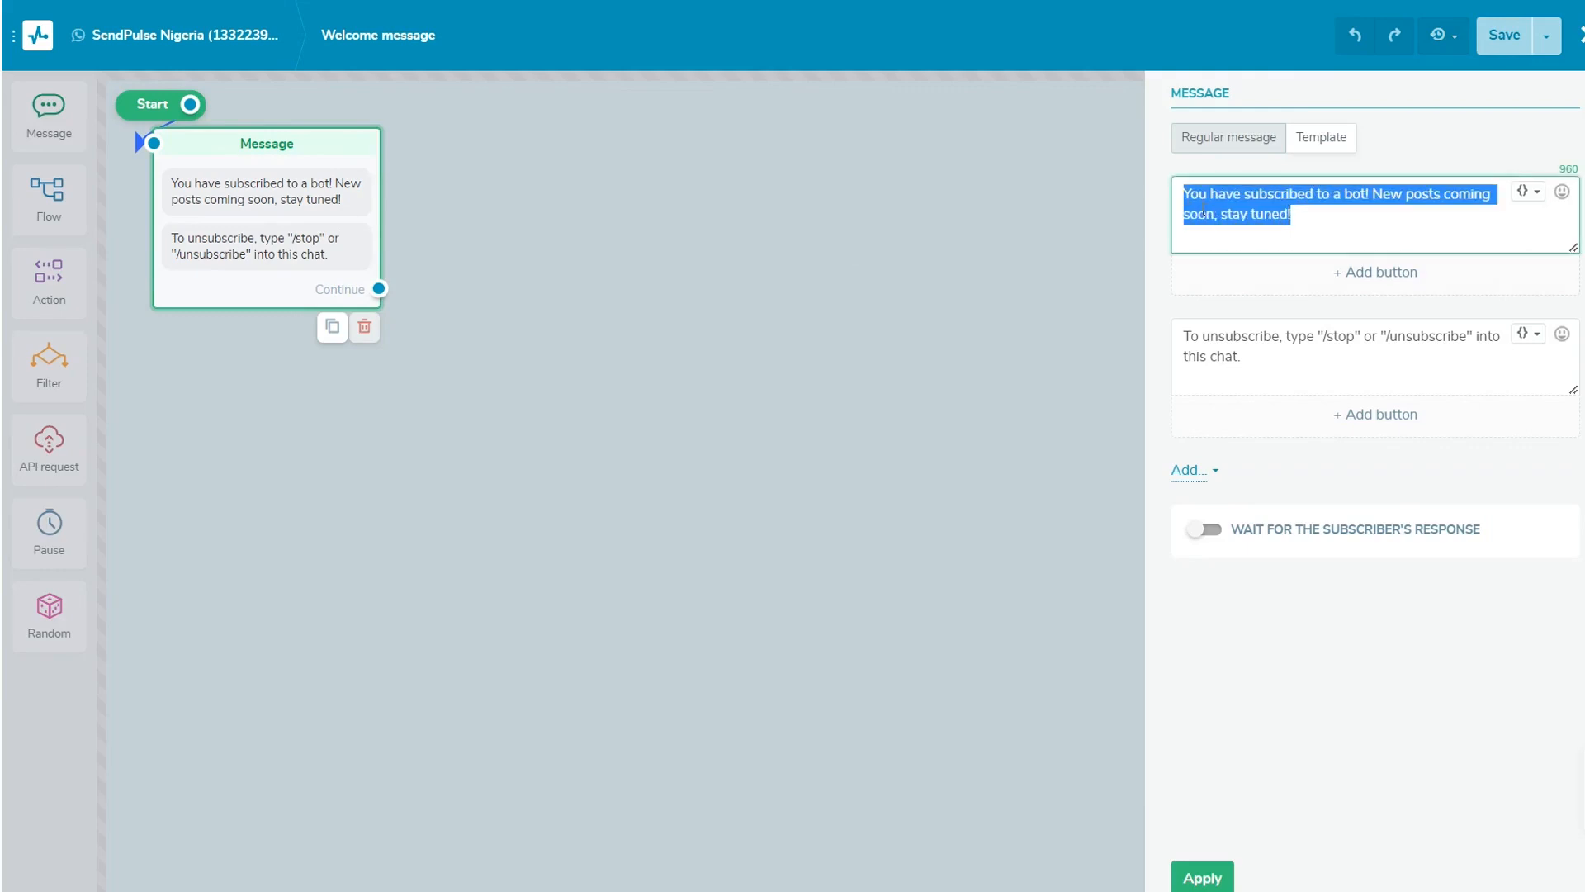
{"action": "key", "text": "Delete"}
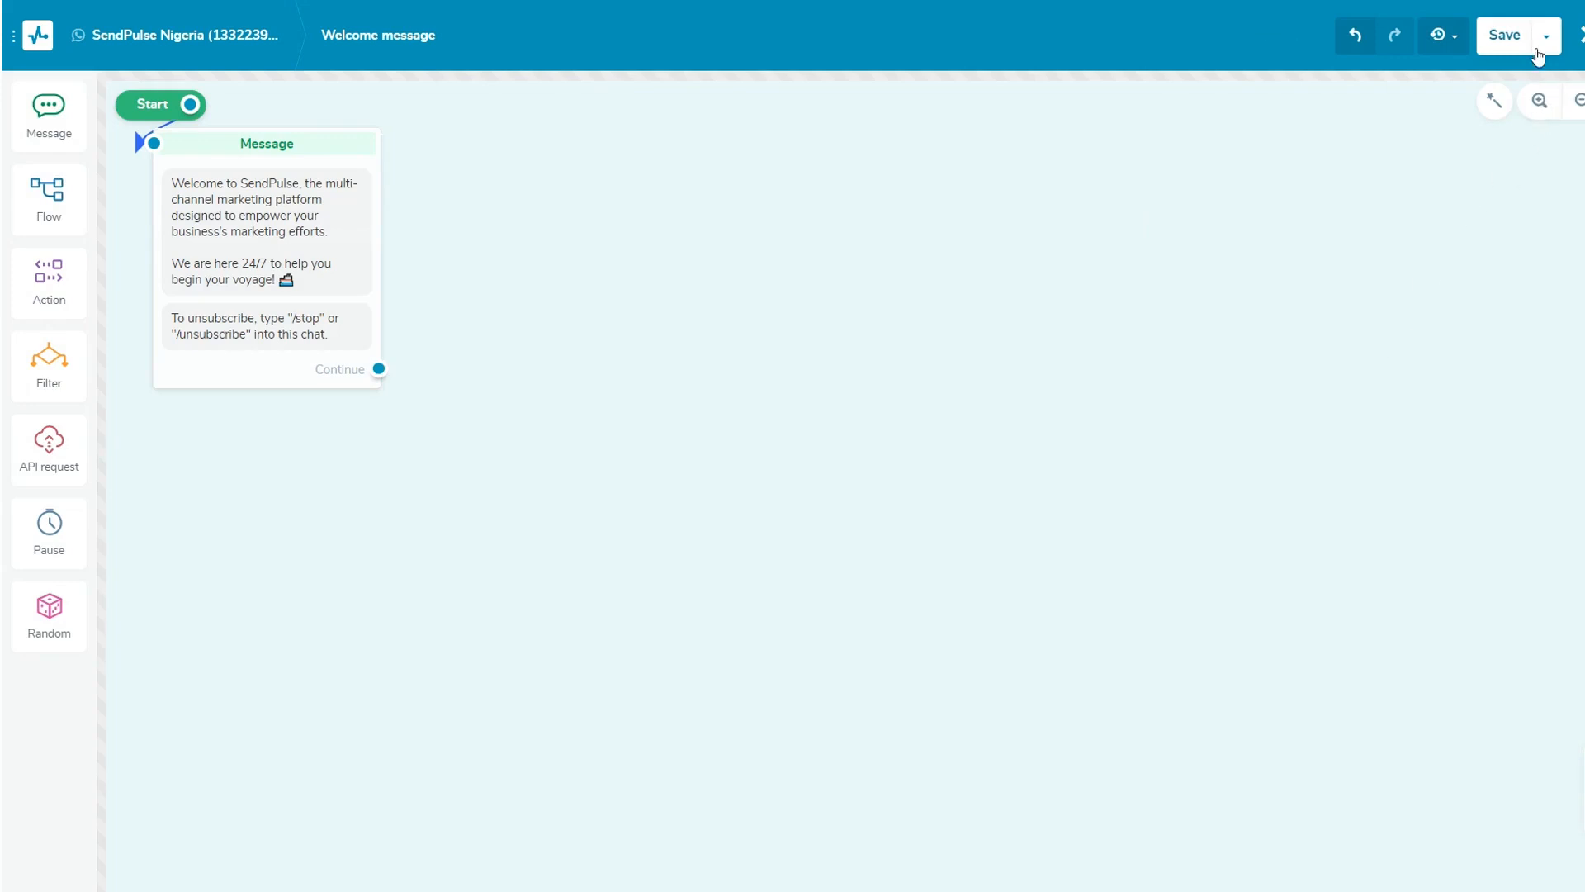
{"action": "mouse_move", "coordinate": [1500, 166]}
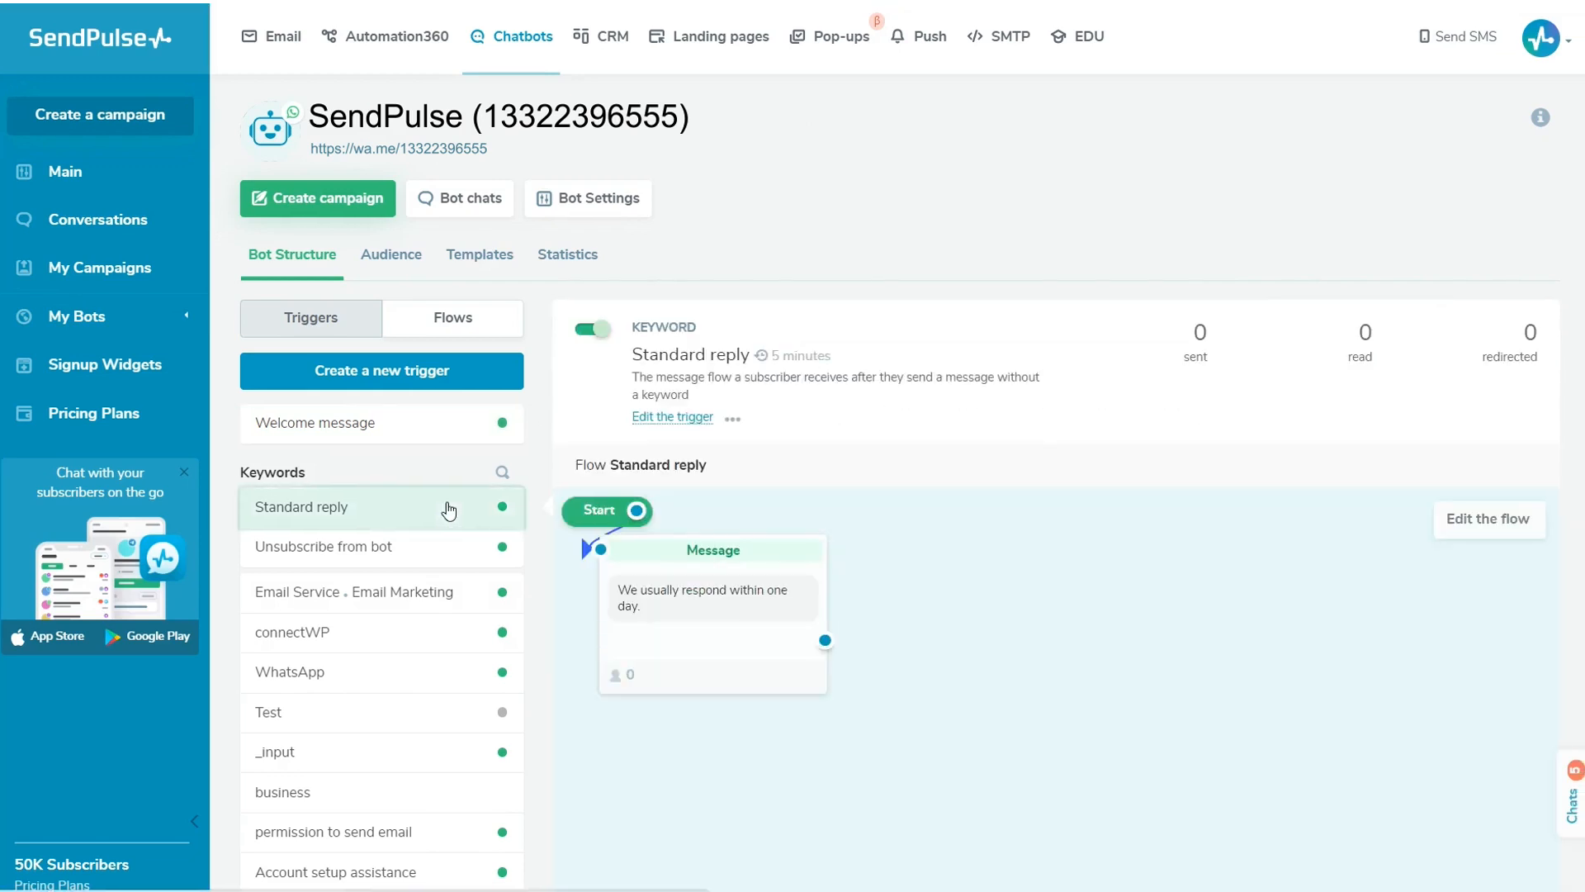
- Add a leave-your-message line to the Standard reply message and save the flow
{"action": "left_click", "coordinate": [1488, 518]}
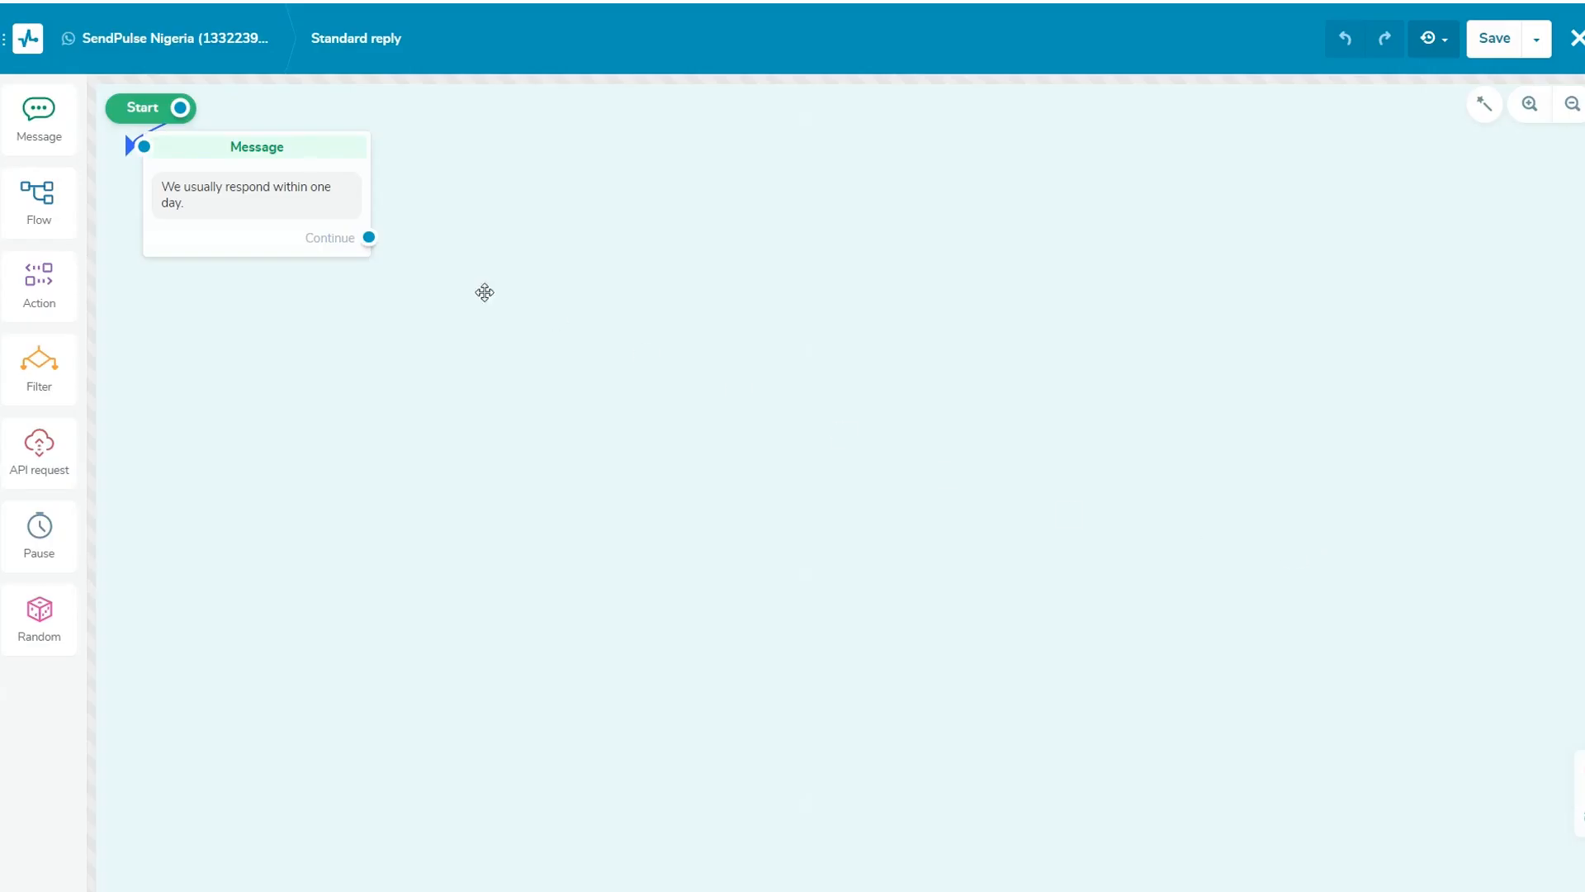
{"action": "left_click", "coordinate": [257, 197]}
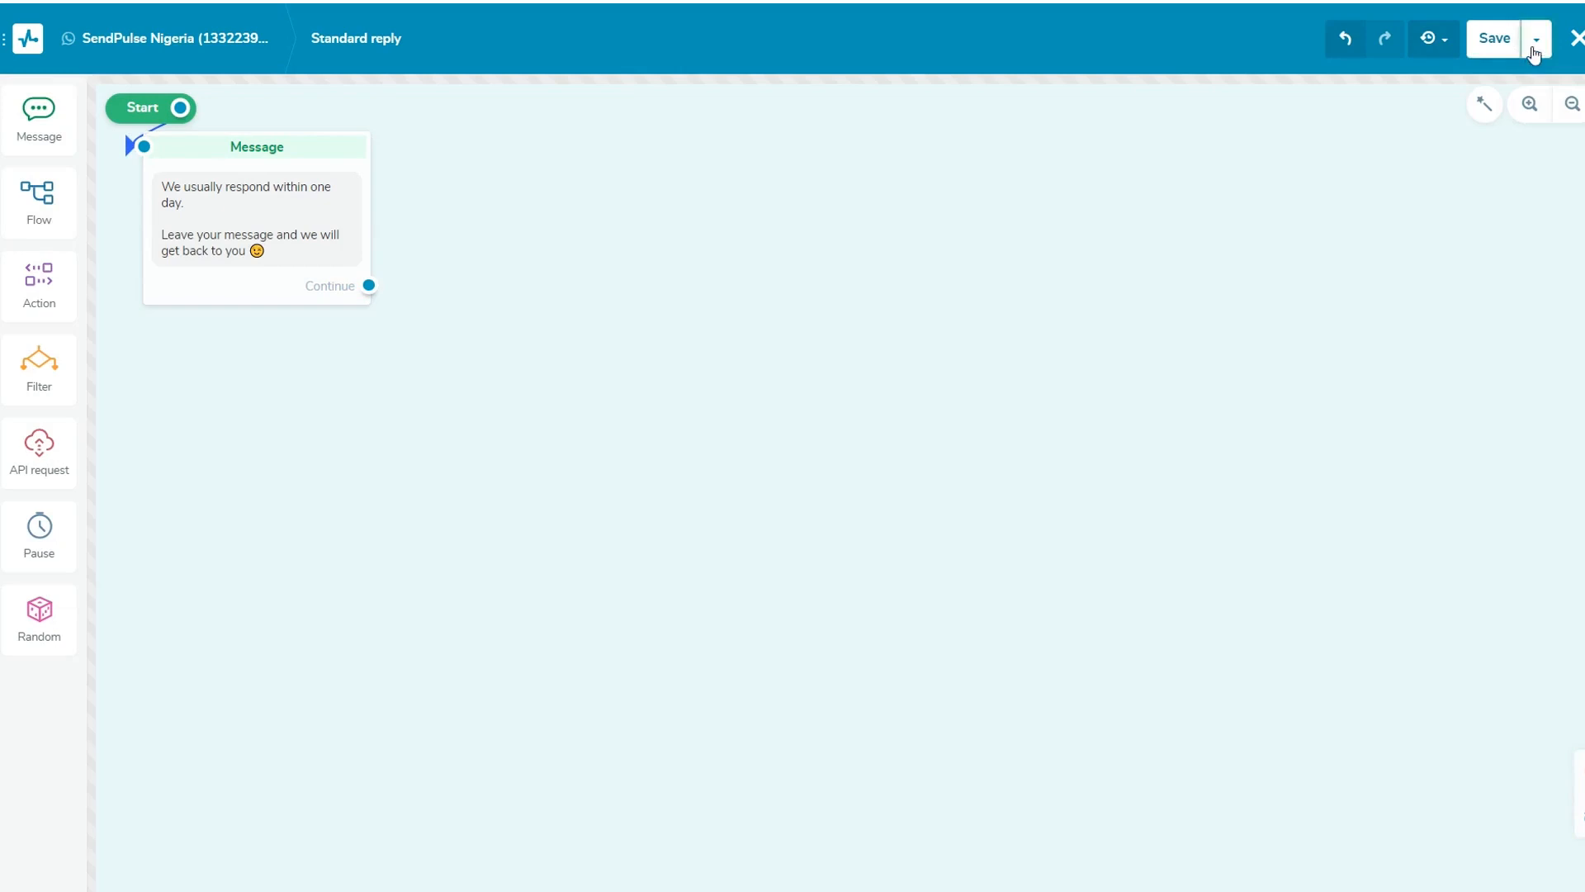
{"action": "left_click", "coordinate": [1575, 37]}
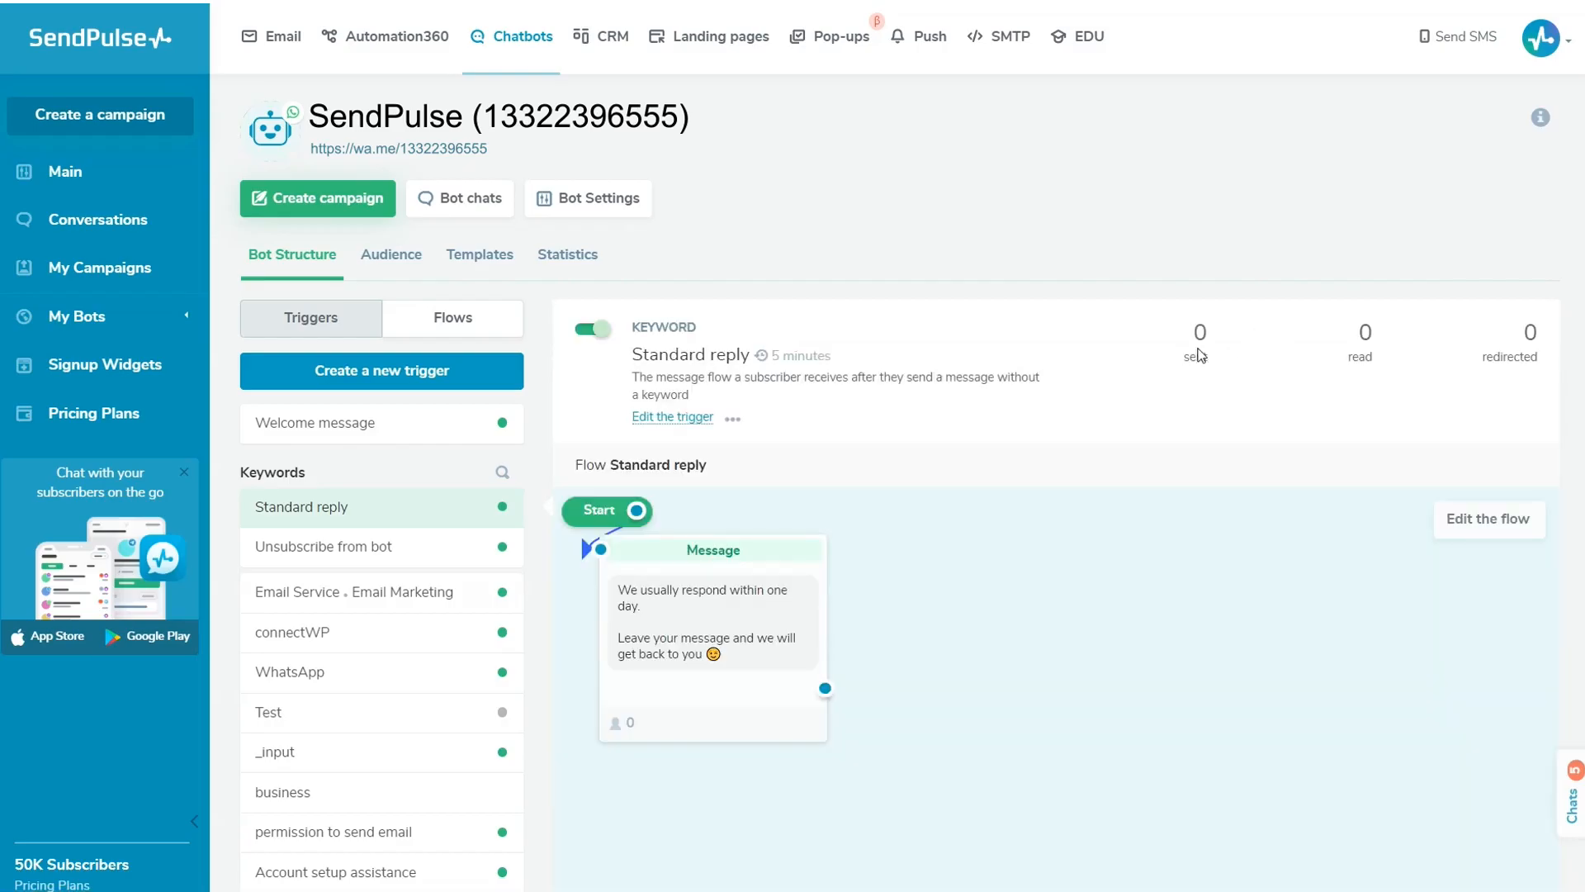
- Change the Standard reply trigger's repeat-launch wait to 24 hours and save it
{"action": "left_click", "coordinate": [671, 416]}
{"action": "type", "text": "24"}
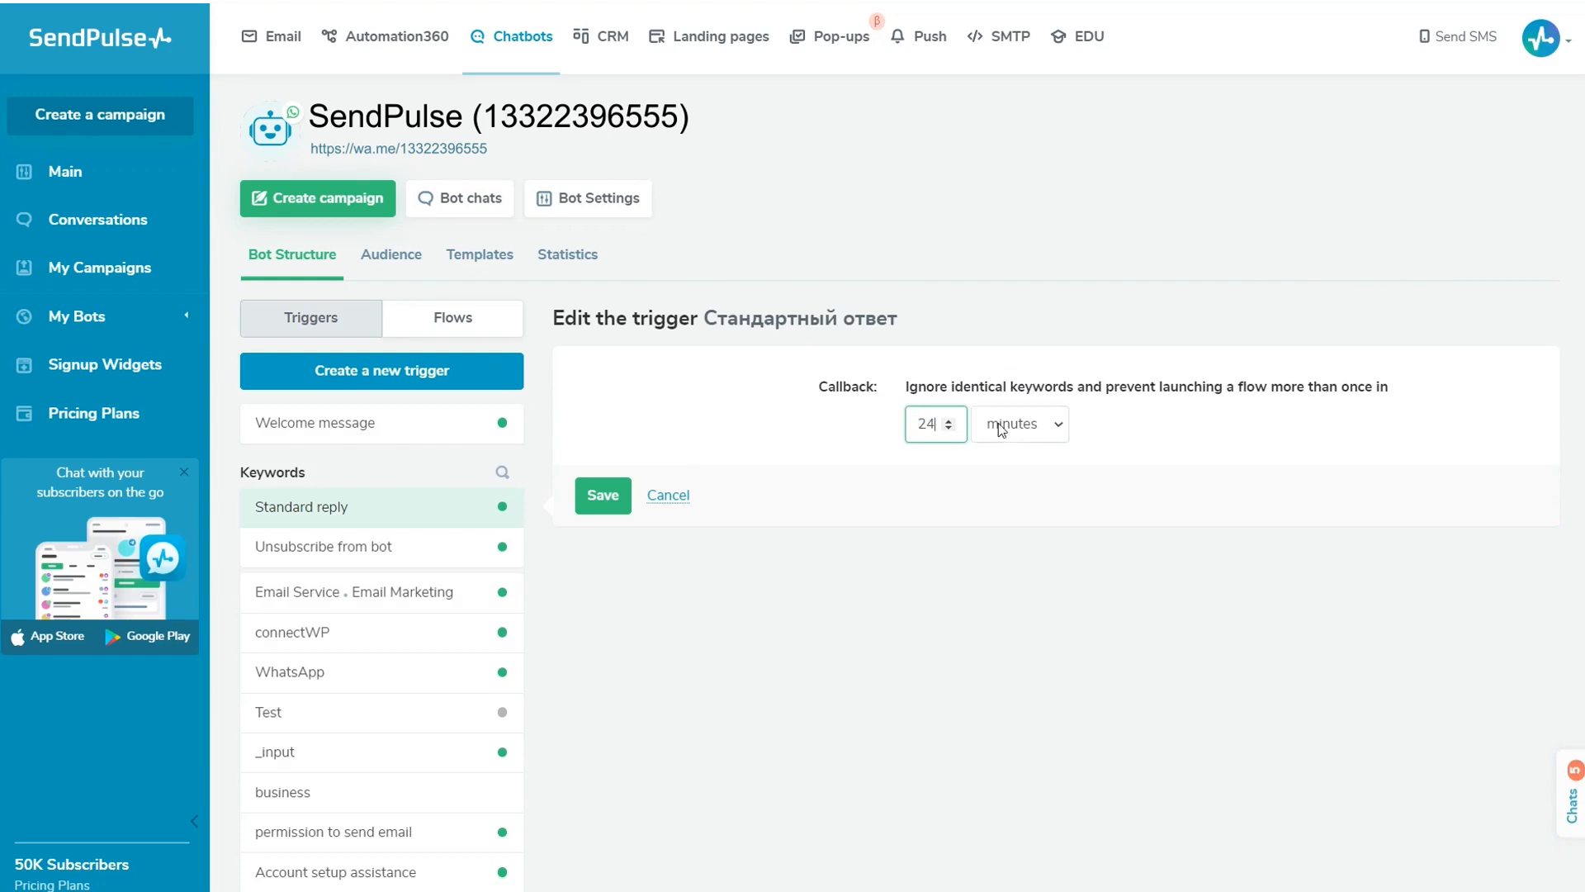
{"action": "left_click", "coordinate": [1019, 424]}
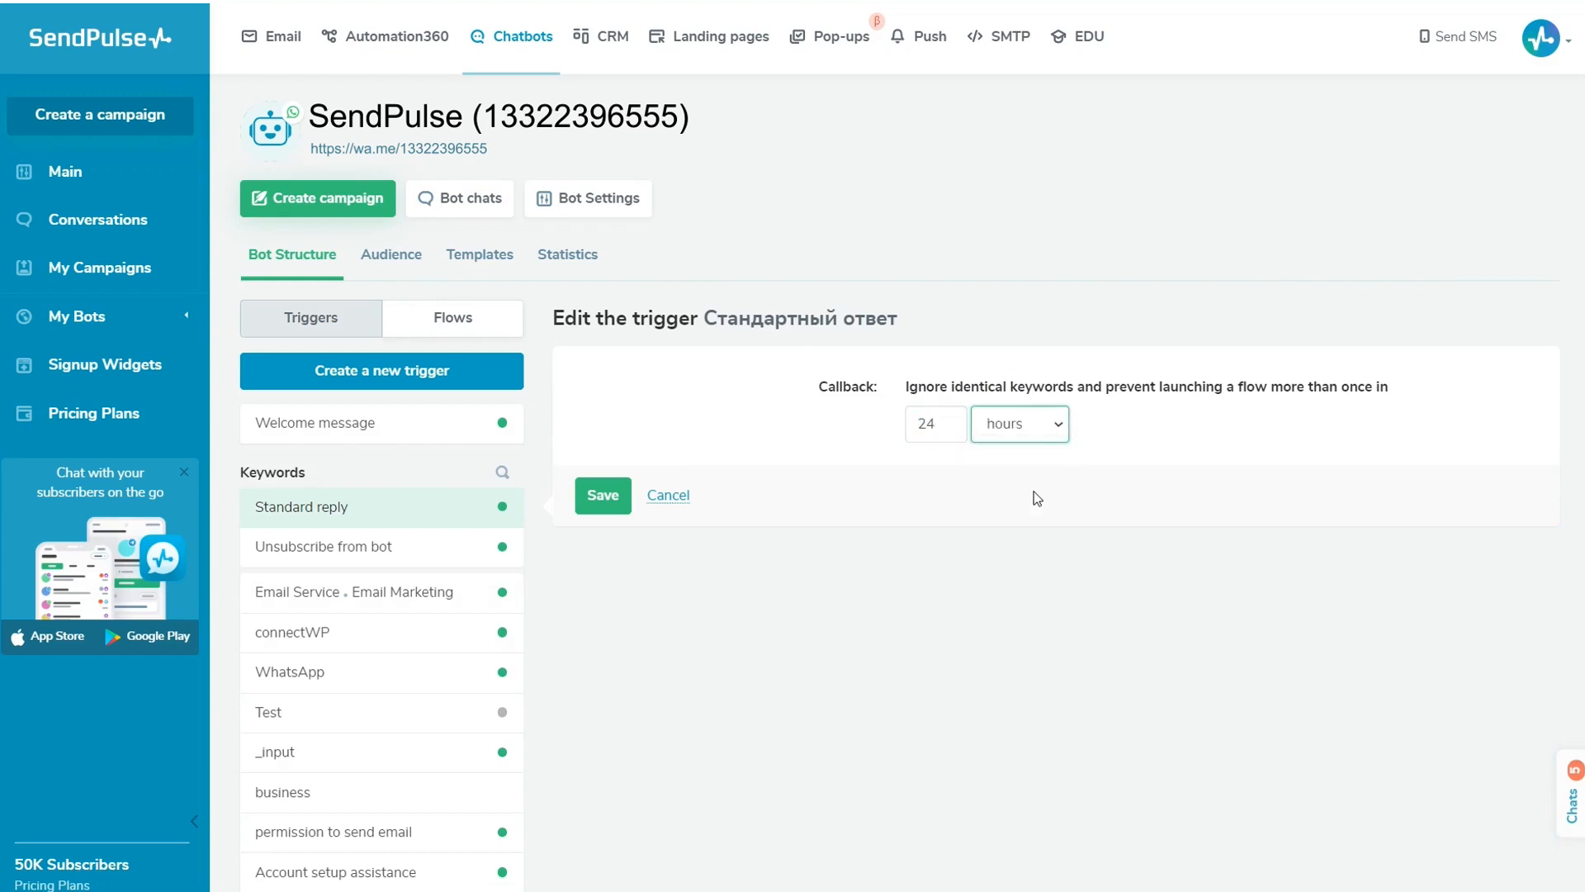
{"action": "left_click", "coordinate": [602, 495]}
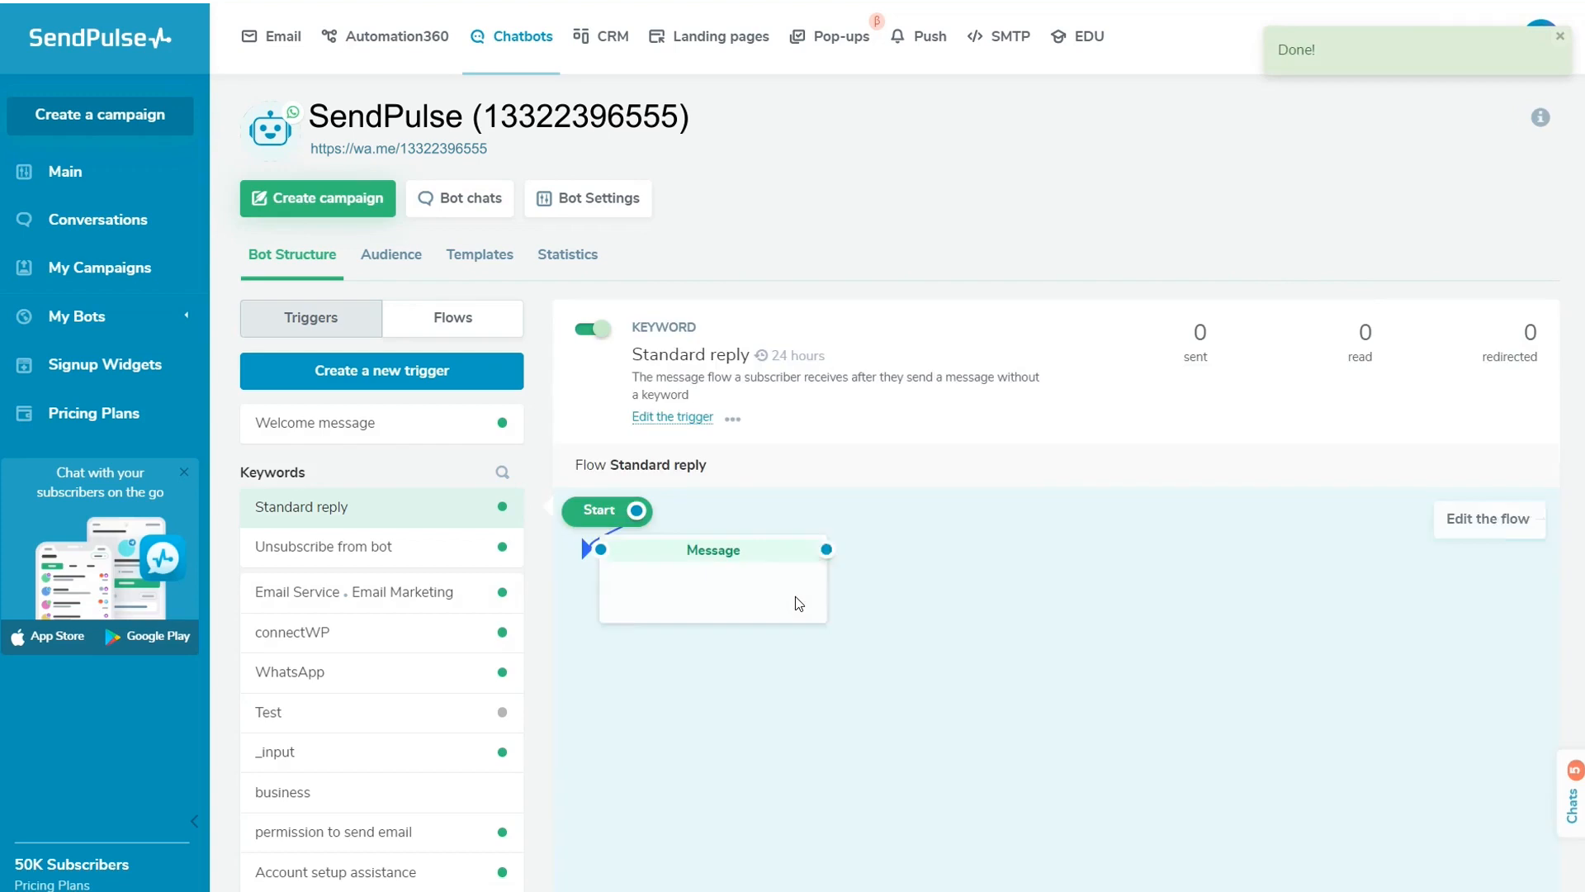
{"action": "left_click", "coordinate": [331, 535]}
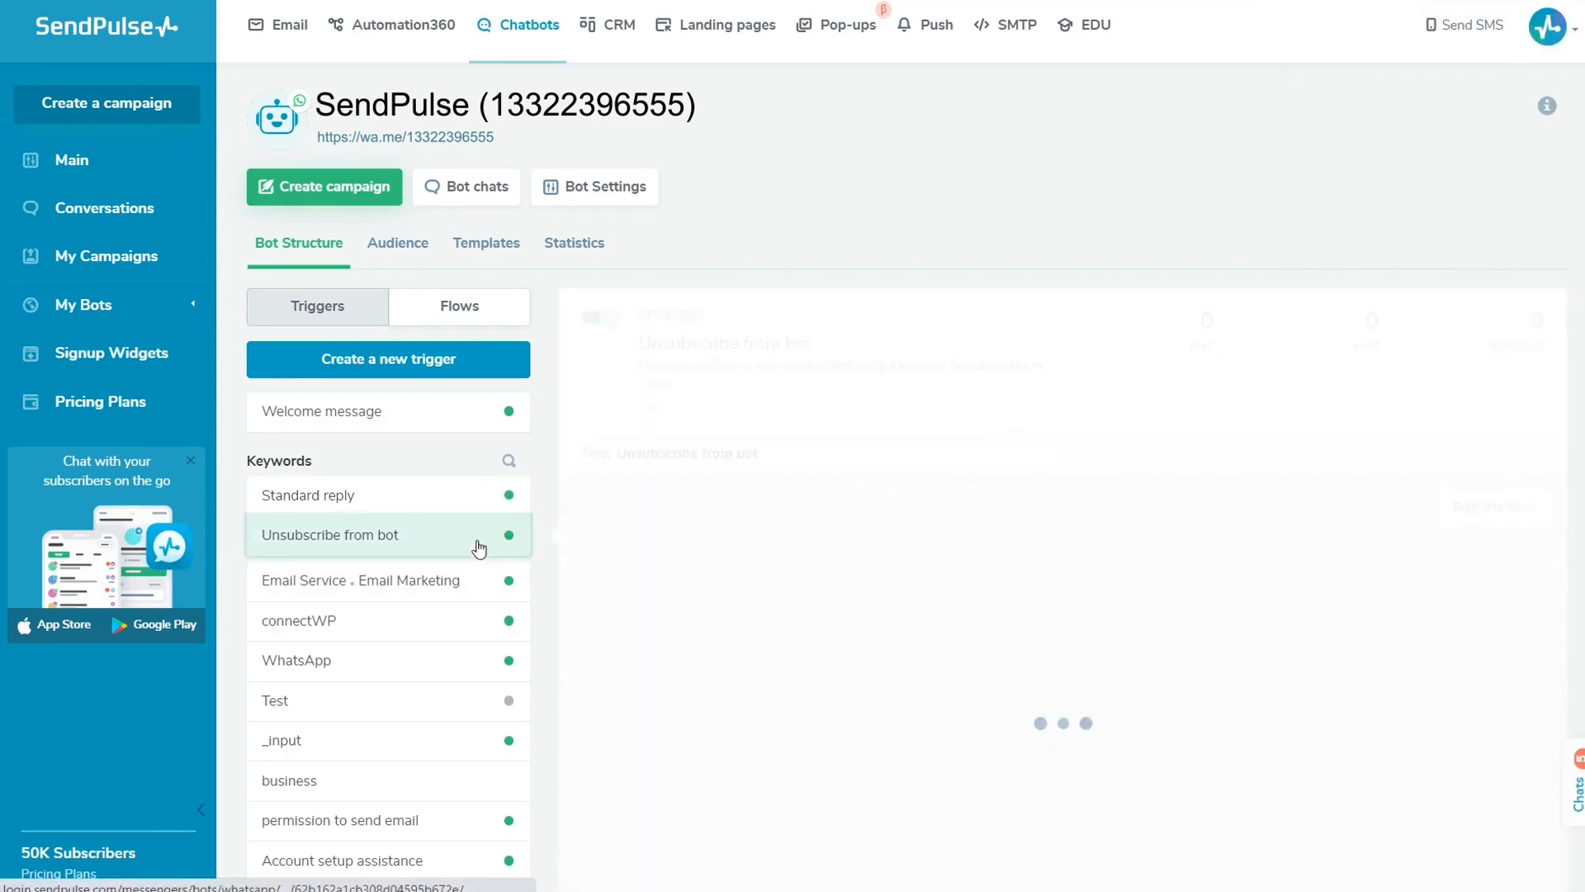
- Append 'We will miss you' with a sad emoji, reword the resubscribe line, then save and exit
{"action": "left_click", "coordinate": [329, 534]}
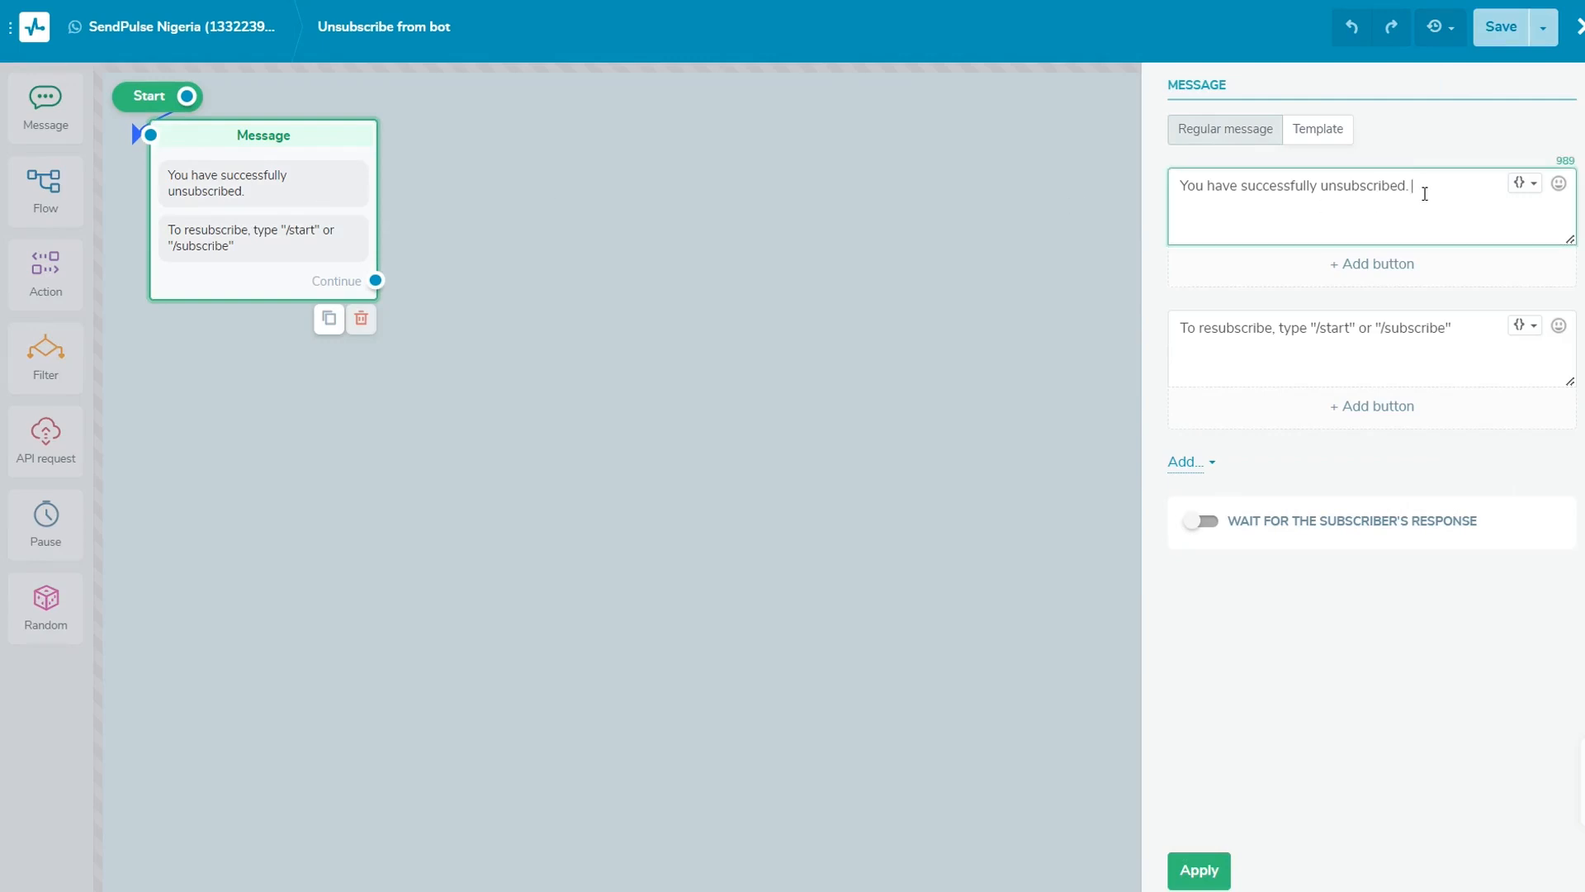
{"action": "left_click", "coordinate": [1560, 184]}
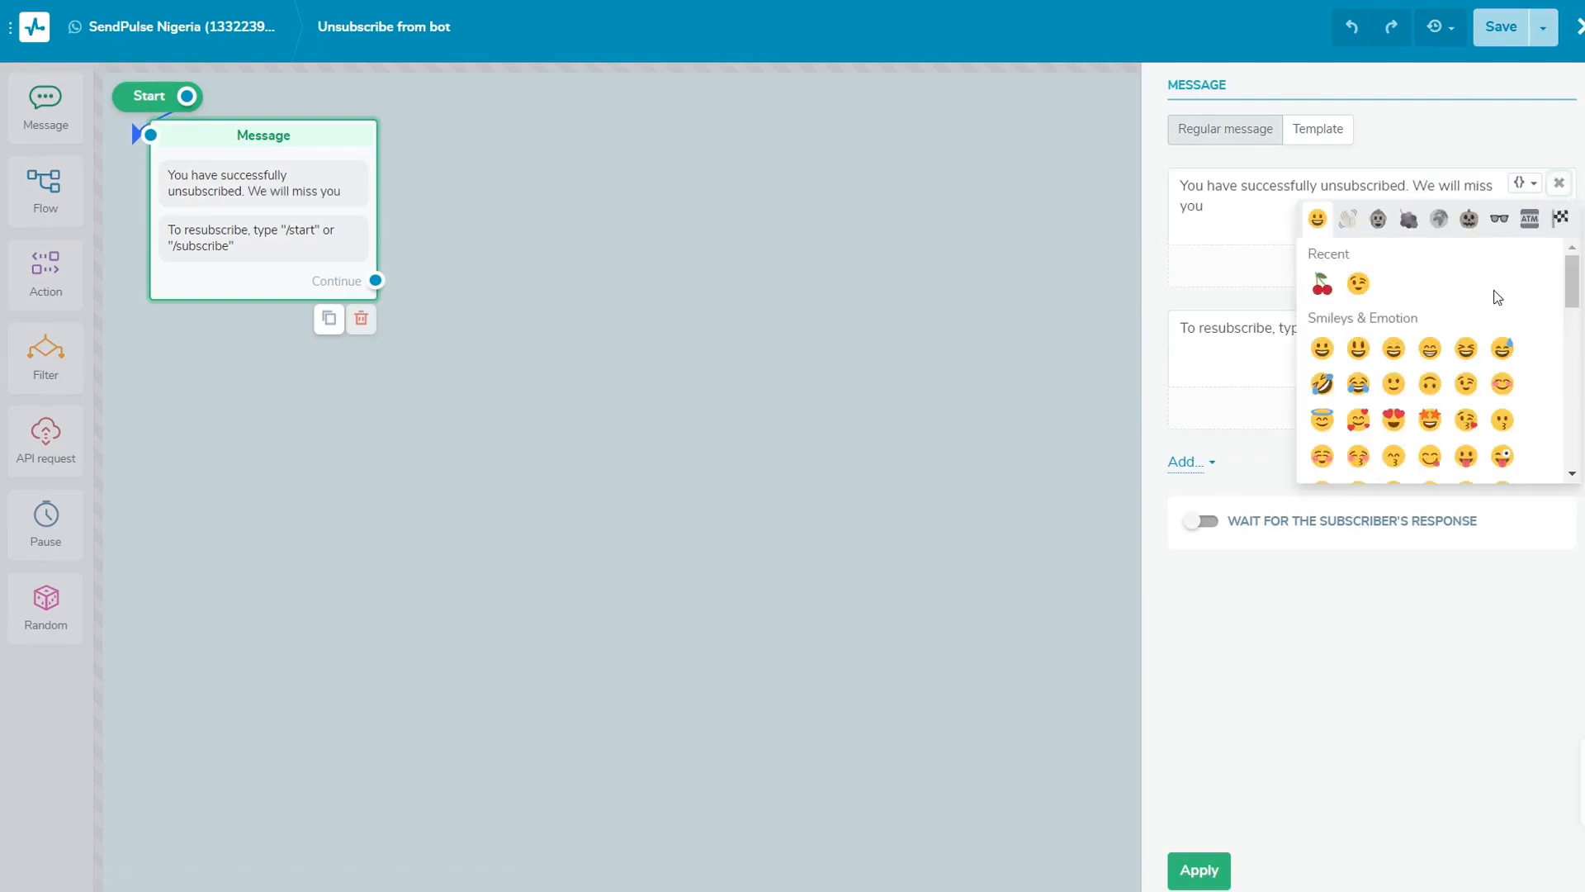
{"action": "scroll", "scroll_direction": "down", "scroll_amount": 3}
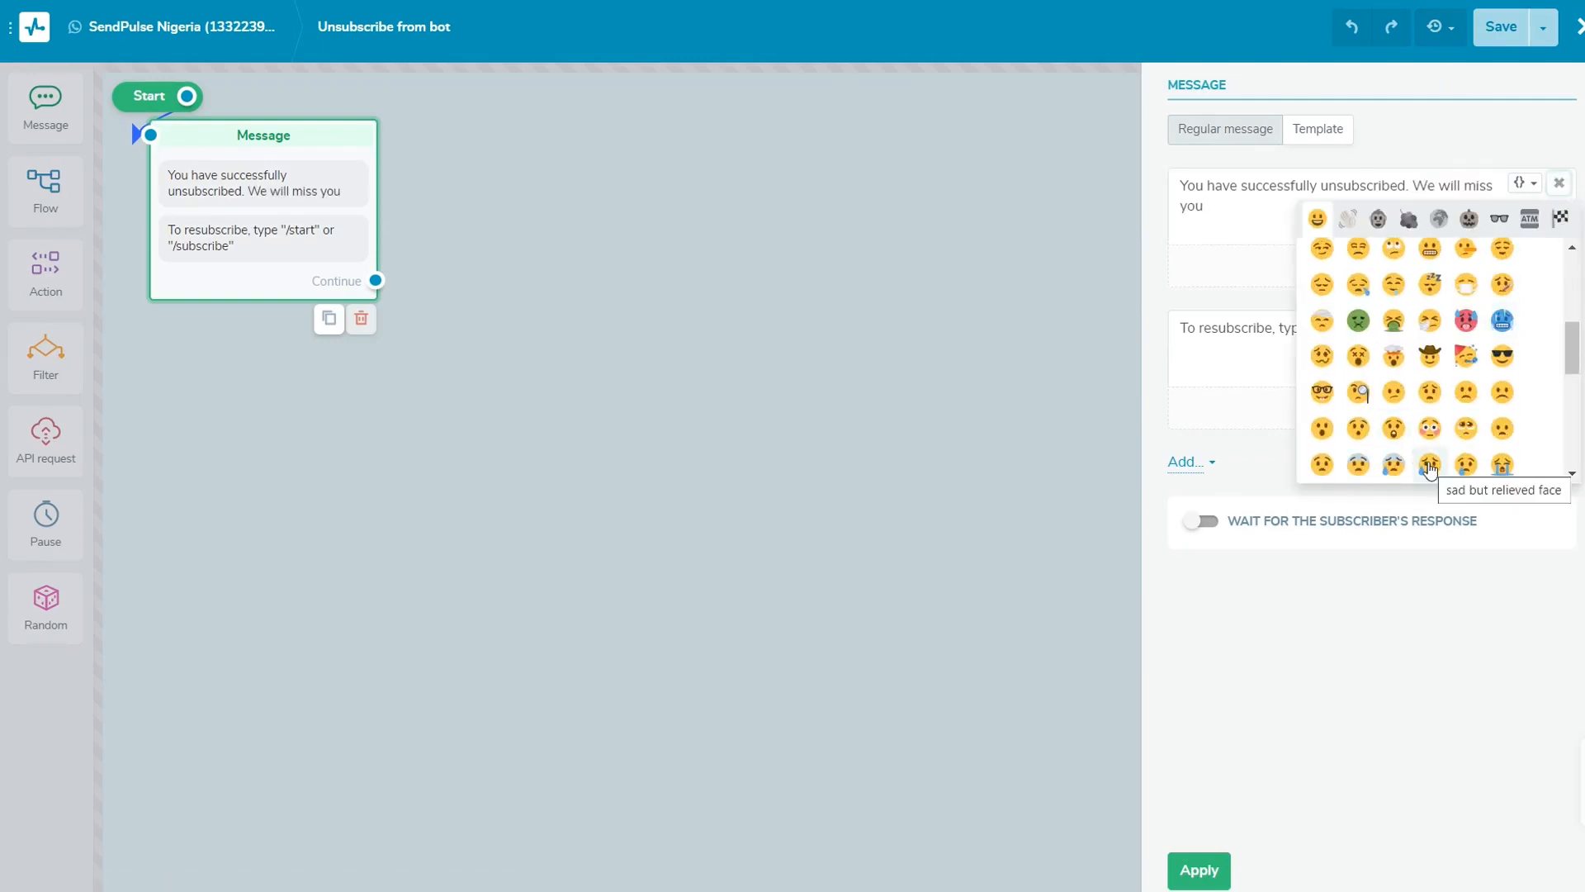
{"action": "left_click", "coordinate": [1428, 465]}
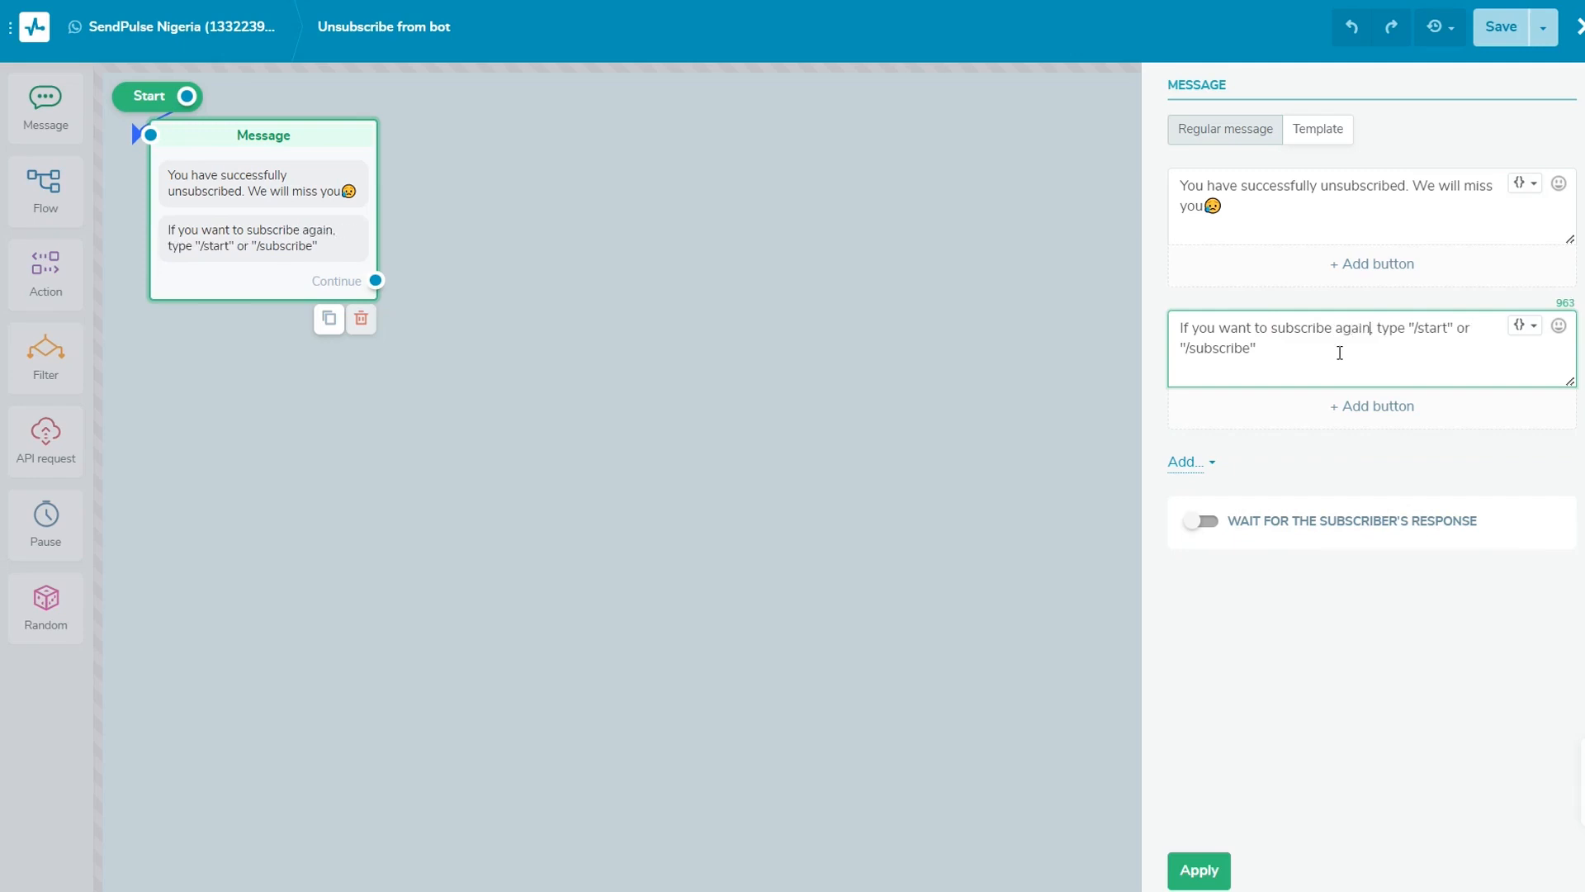
{"action": "left_click", "coordinate": [1543, 28]}
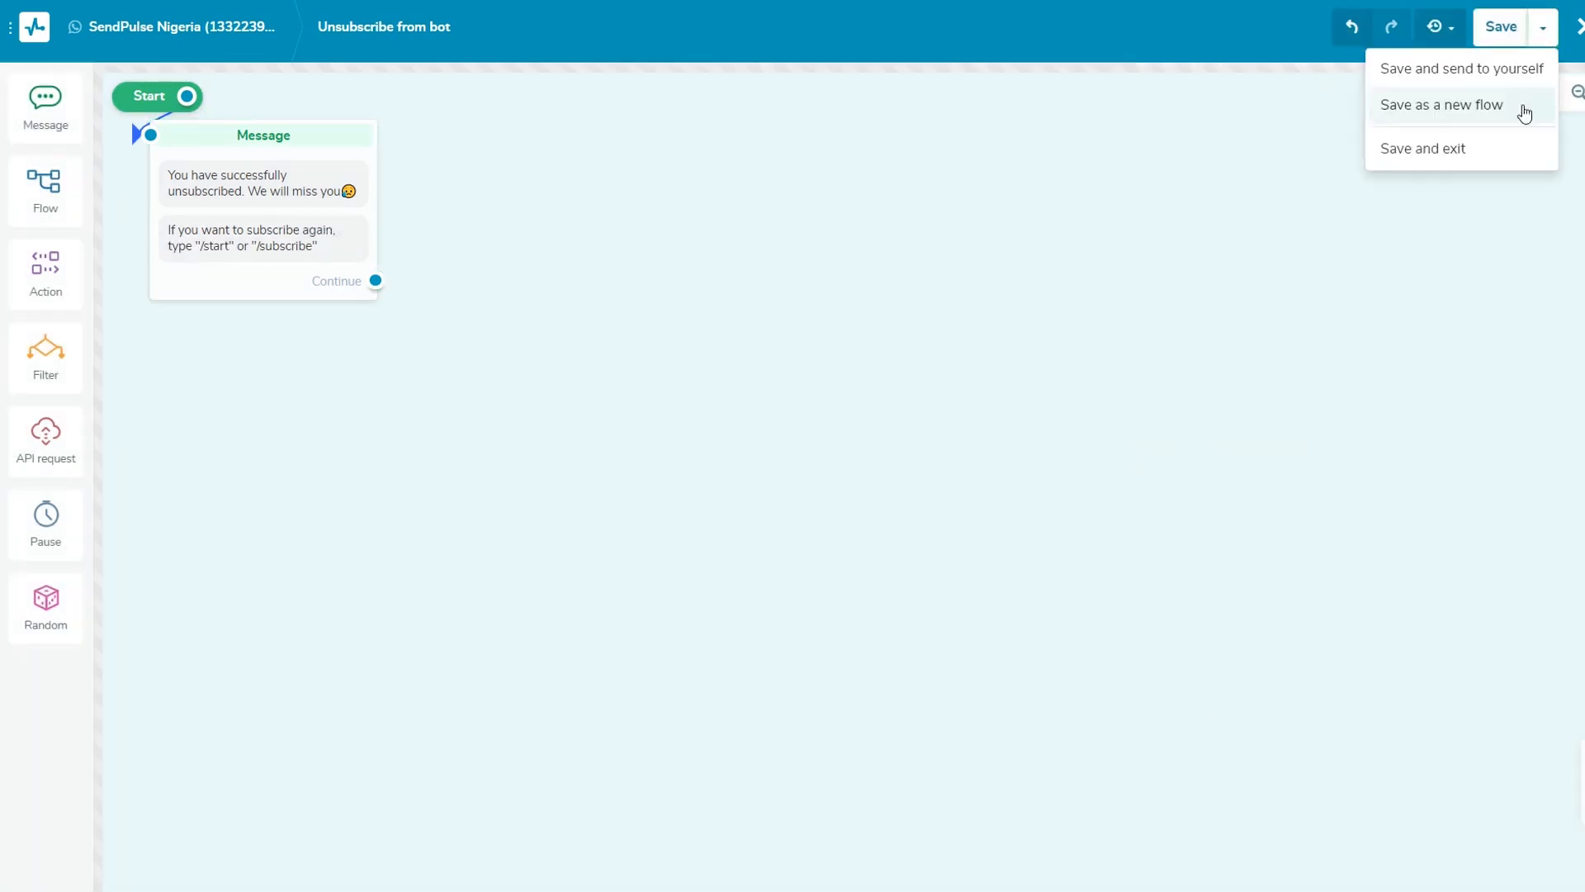
{"action": "left_click", "coordinate": [1423, 149]}
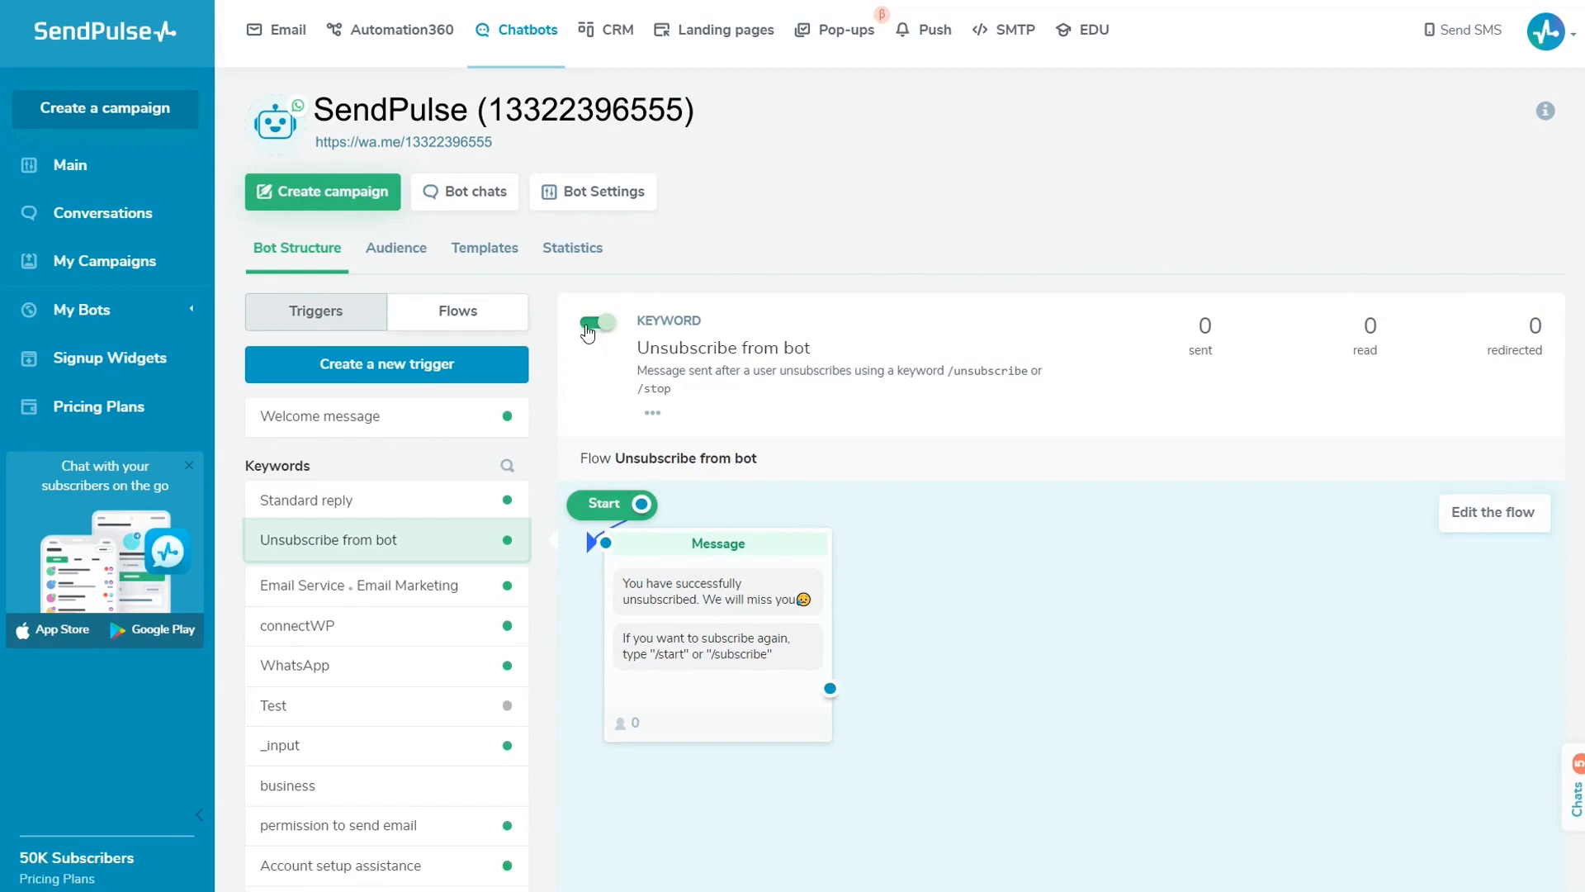
{"action": "mouse_move", "coordinate": [599, 323]}
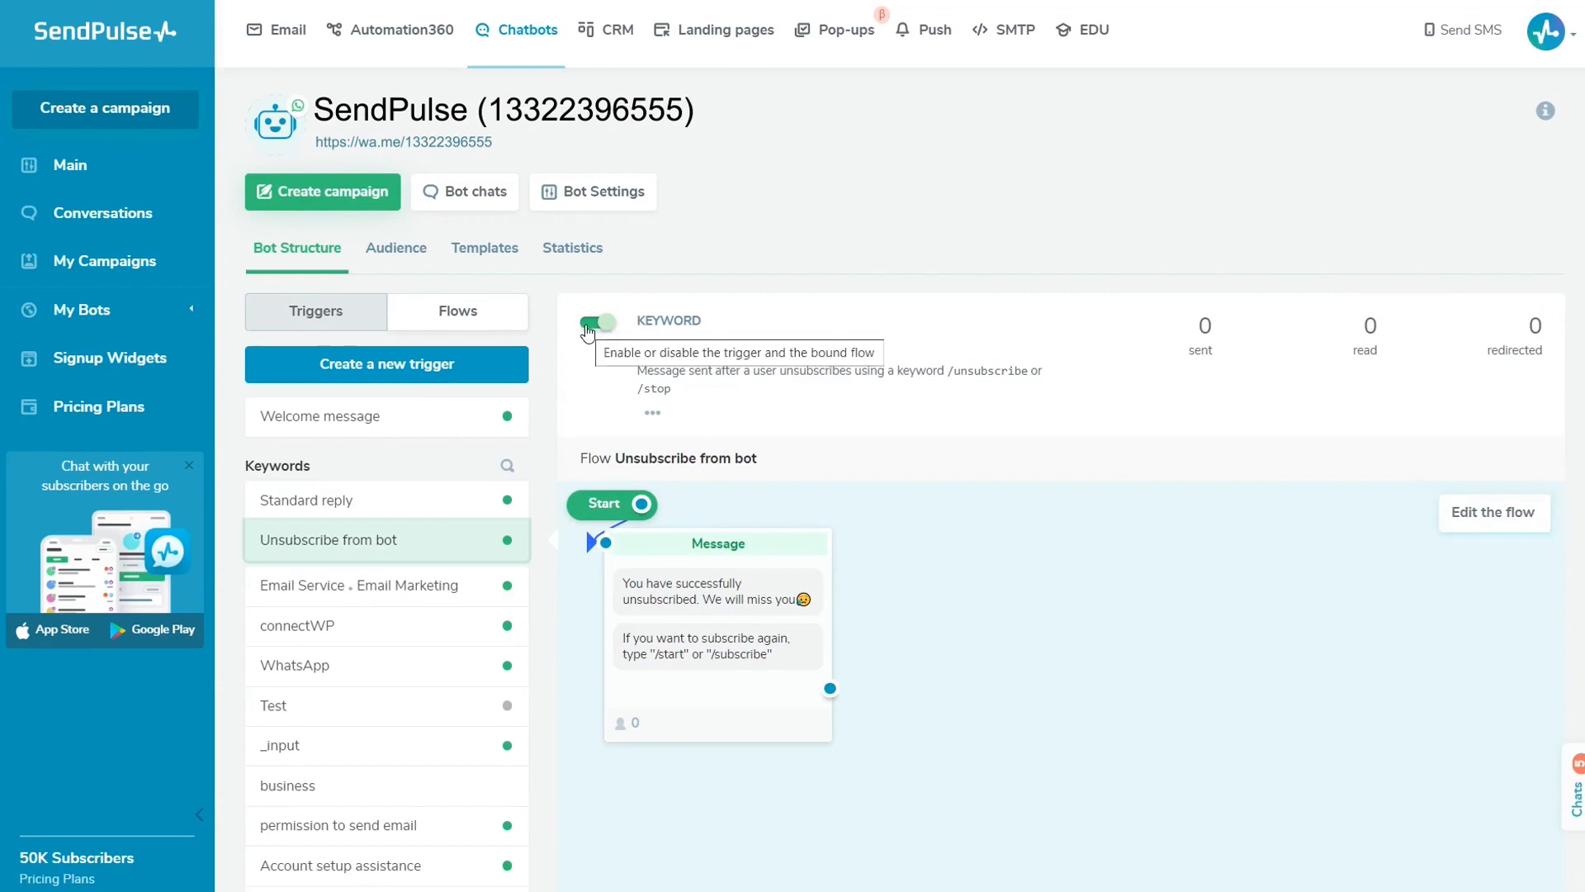
{"action": "mouse_move", "coordinate": [591, 359]}
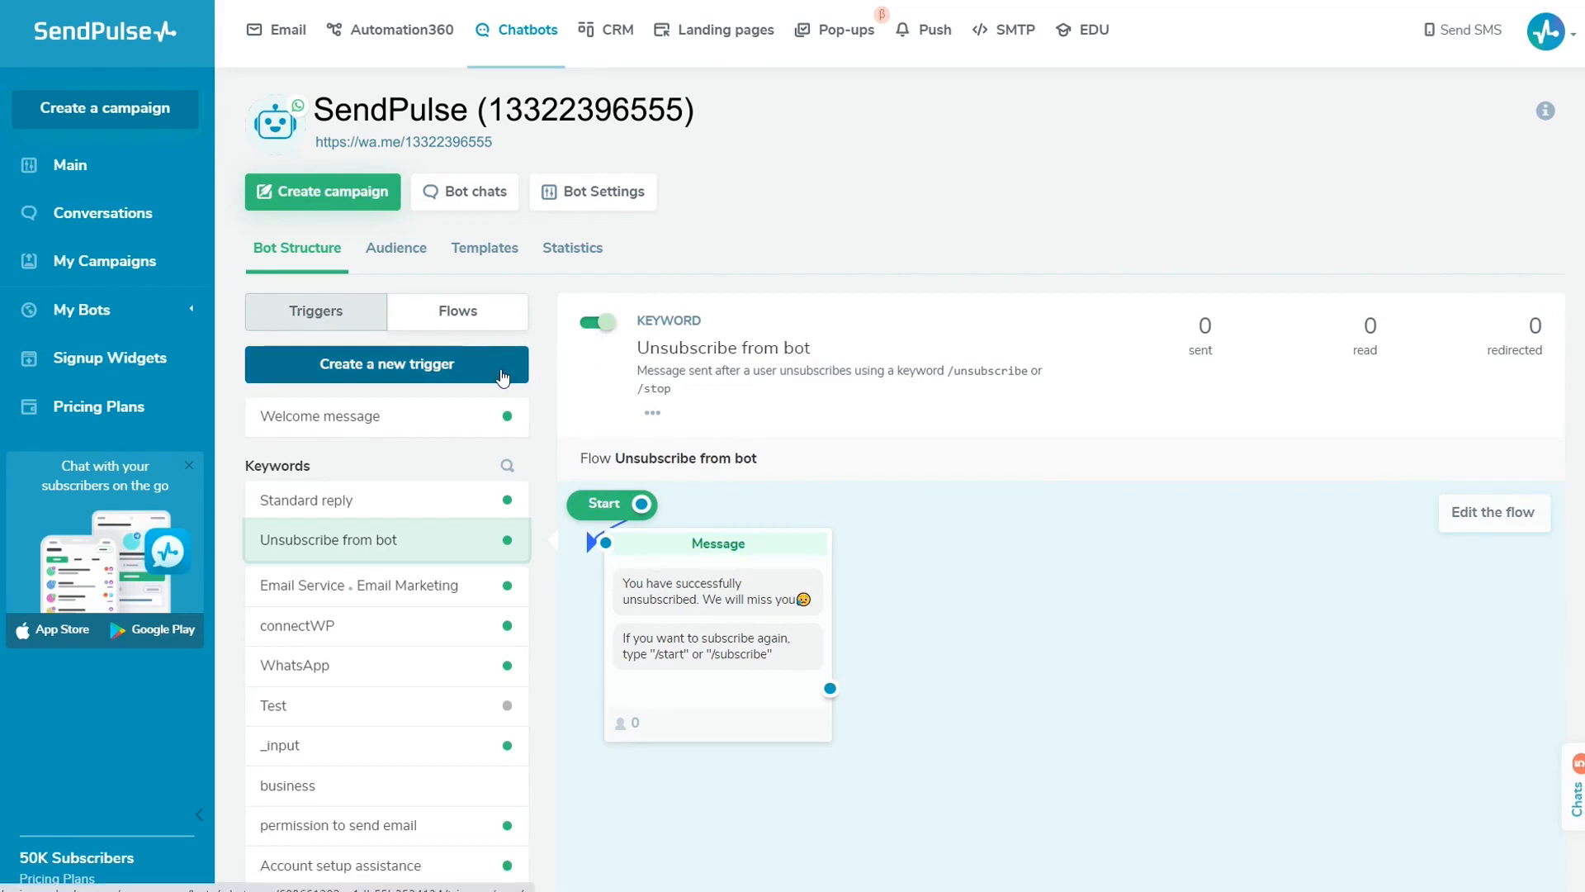
- Start a new trigger from Bot Structure's Triggers tab and choose Keyword as its type
{"action": "left_click", "coordinate": [385, 364]}
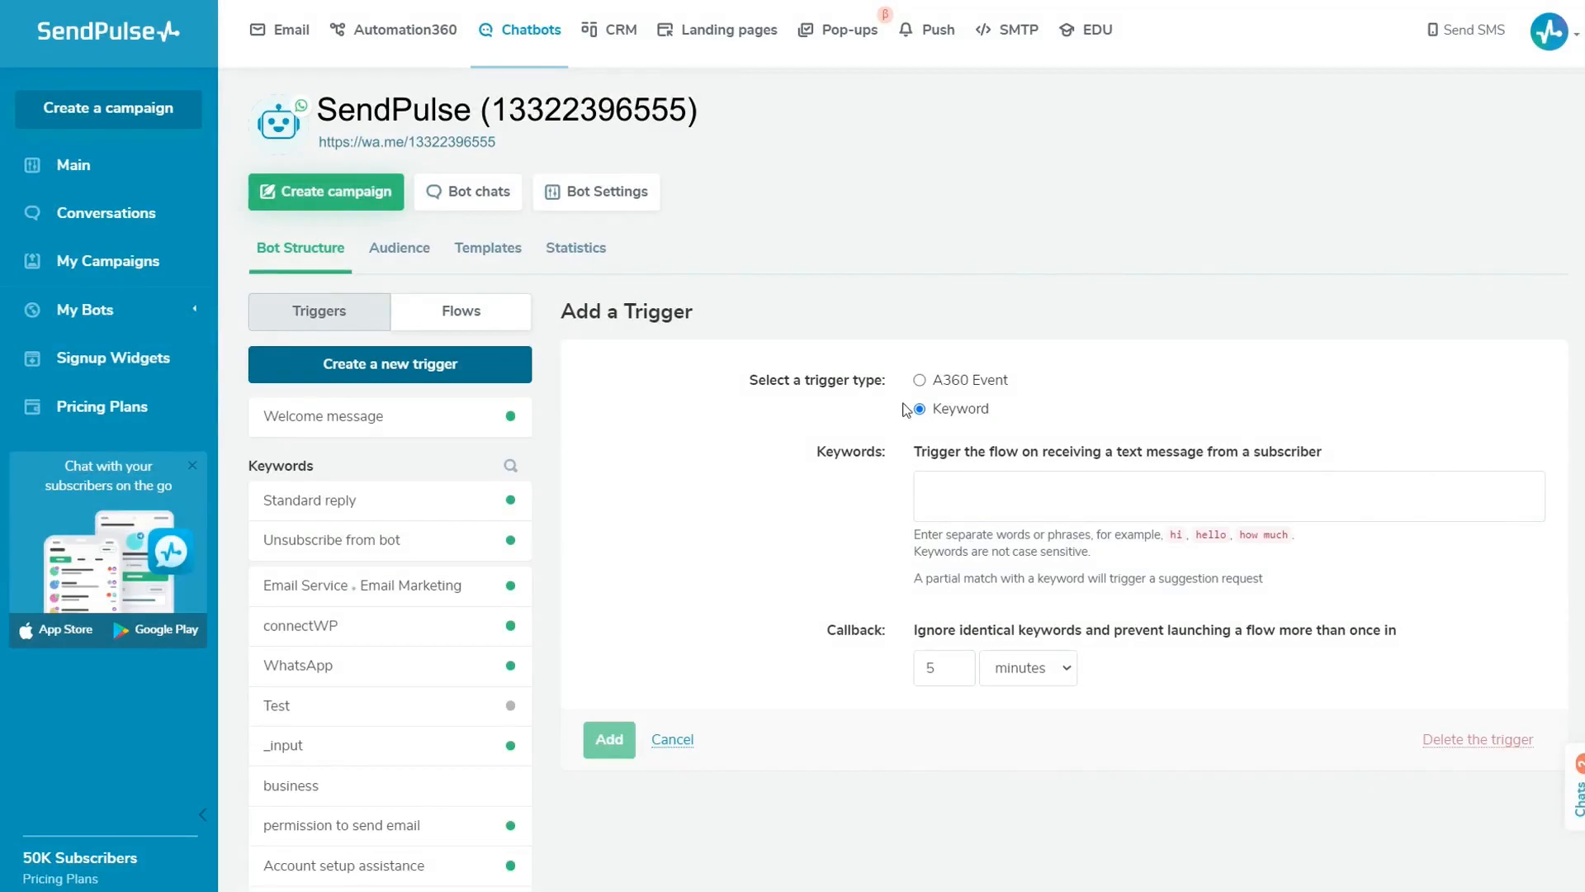
{"action": "left_click", "coordinate": [919, 379]}
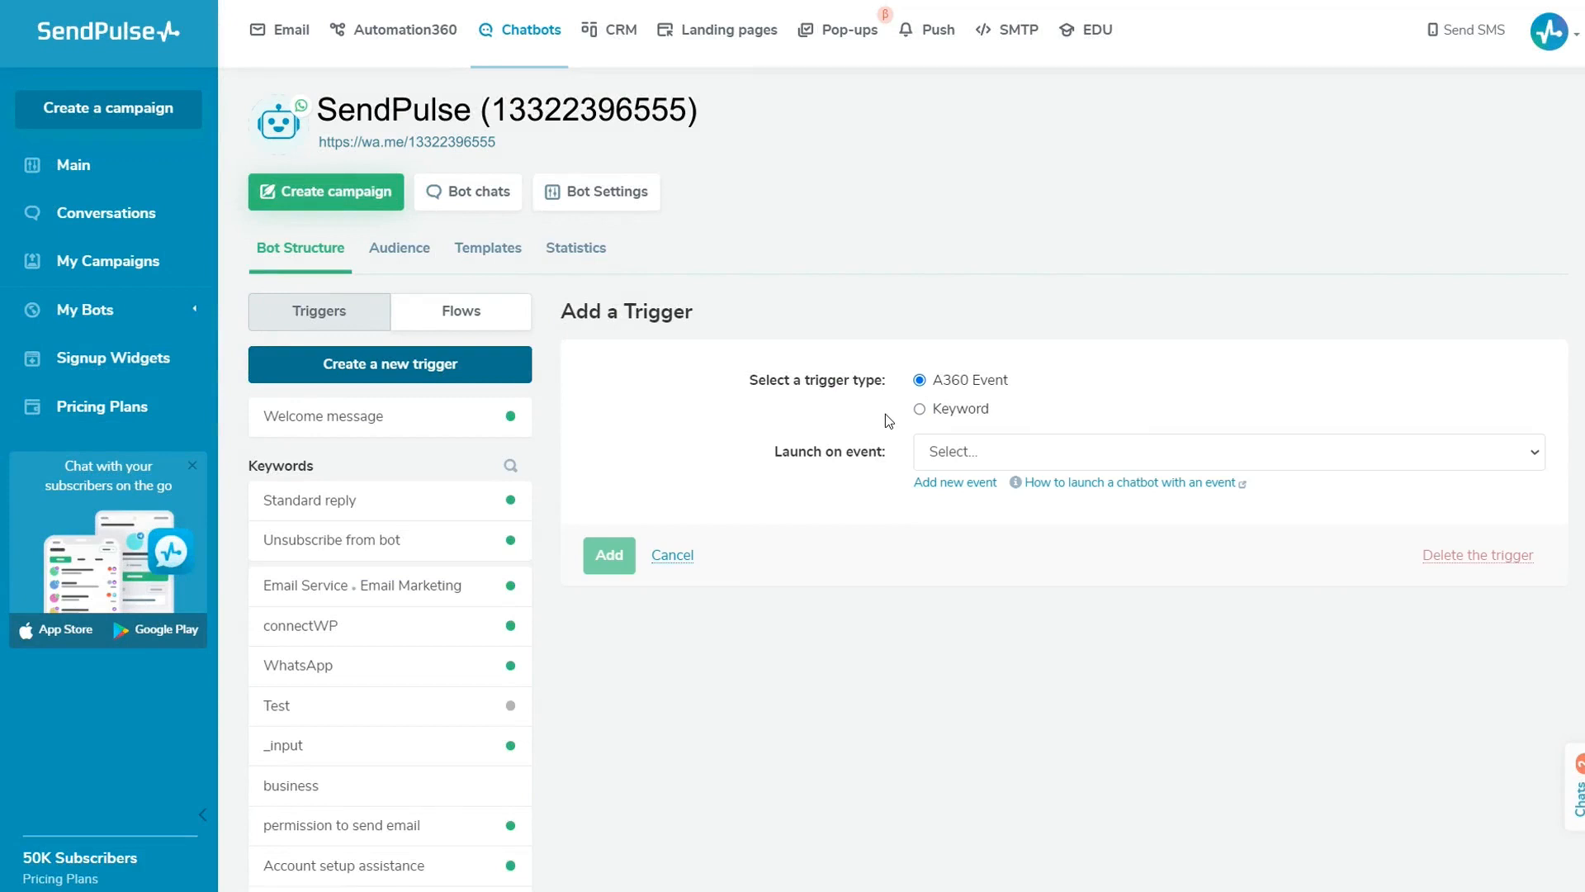
{"action": "mouse_move", "coordinate": [897, 514]}
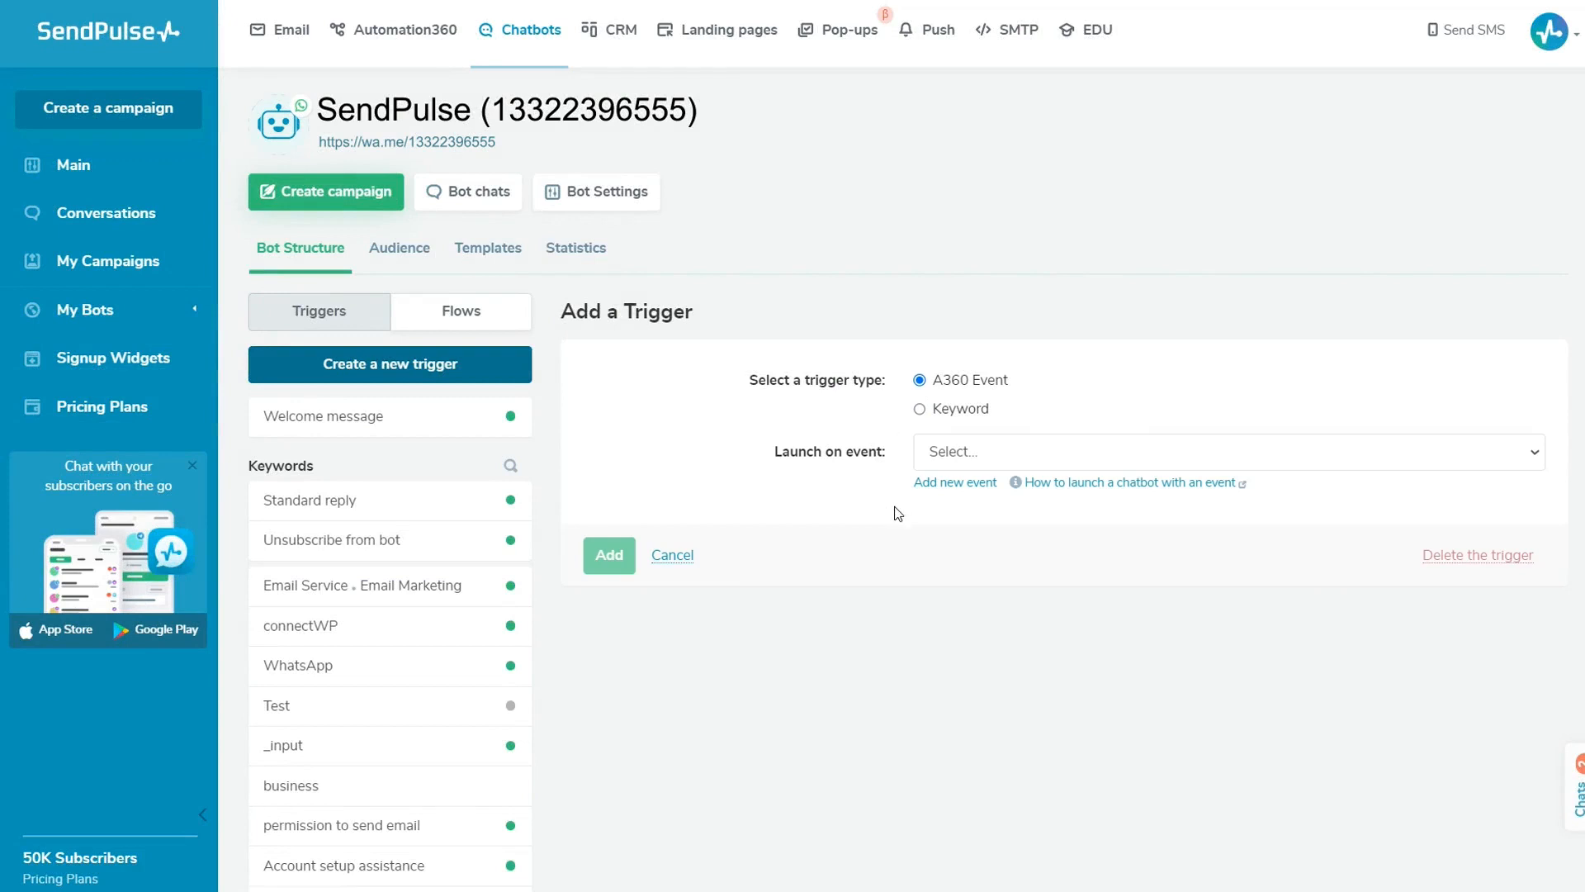
{"action": "mouse_move", "coordinate": [954, 482]}
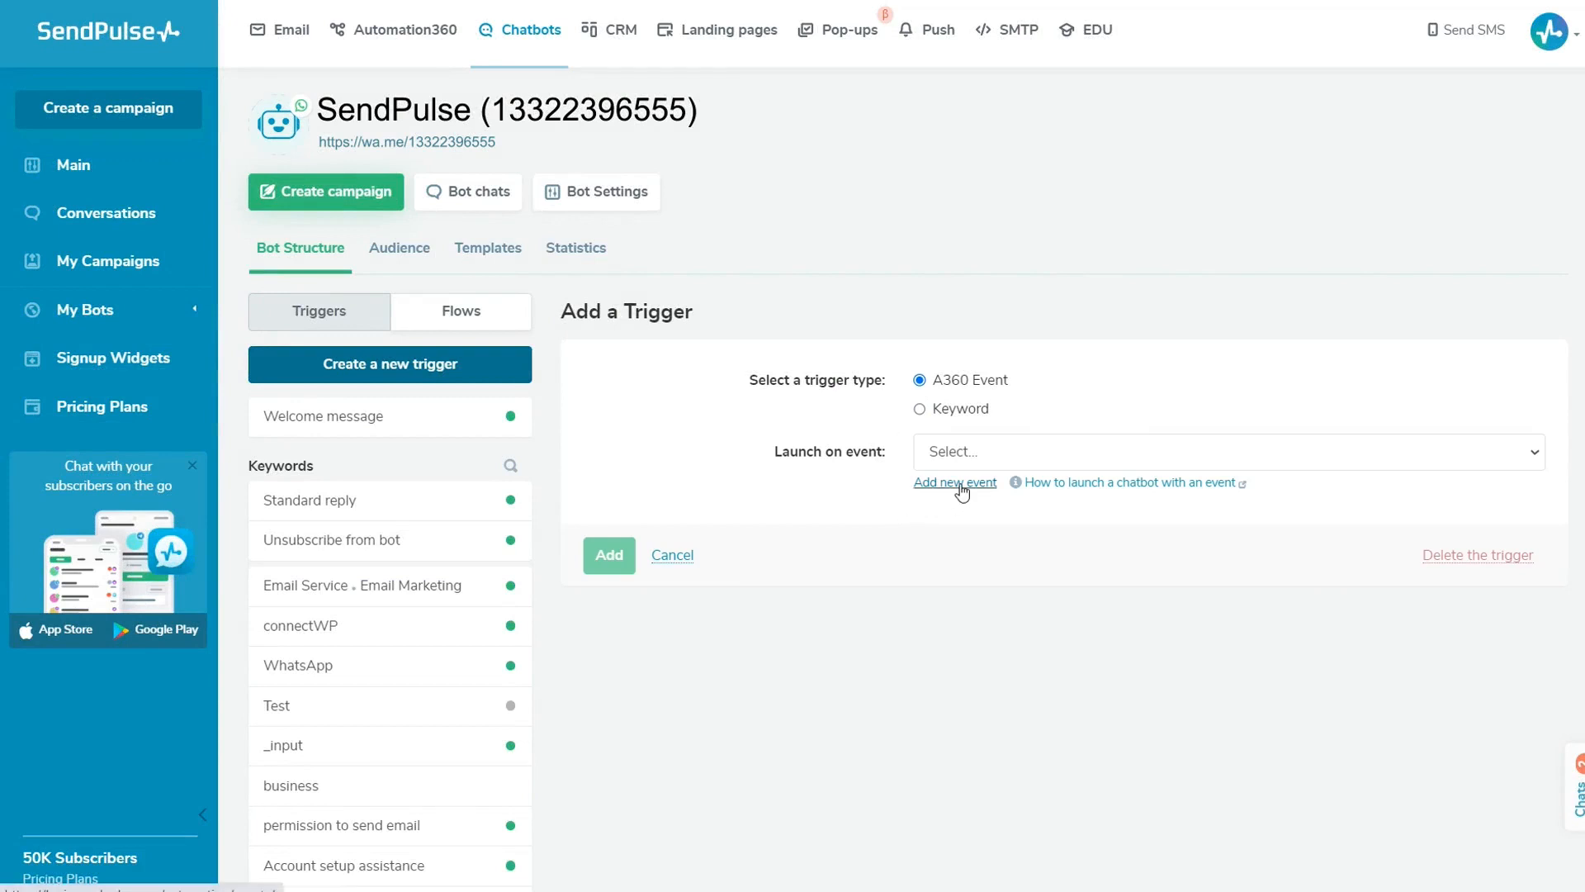
{"action": "mouse_move", "coordinate": [1023, 503]}
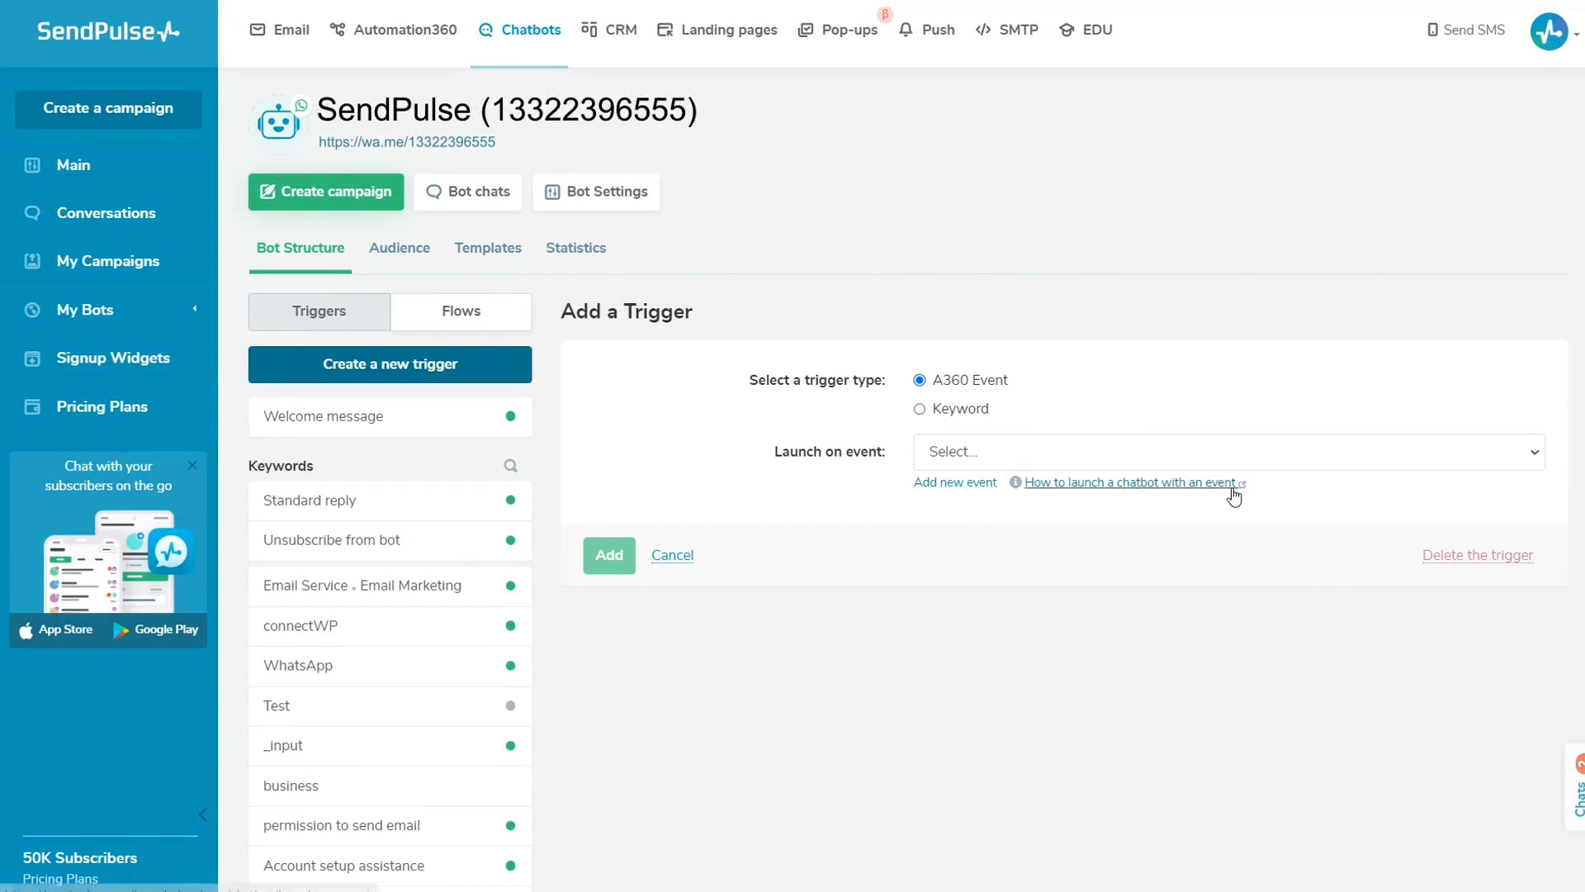
{"action": "mouse_move", "coordinate": [967, 519]}
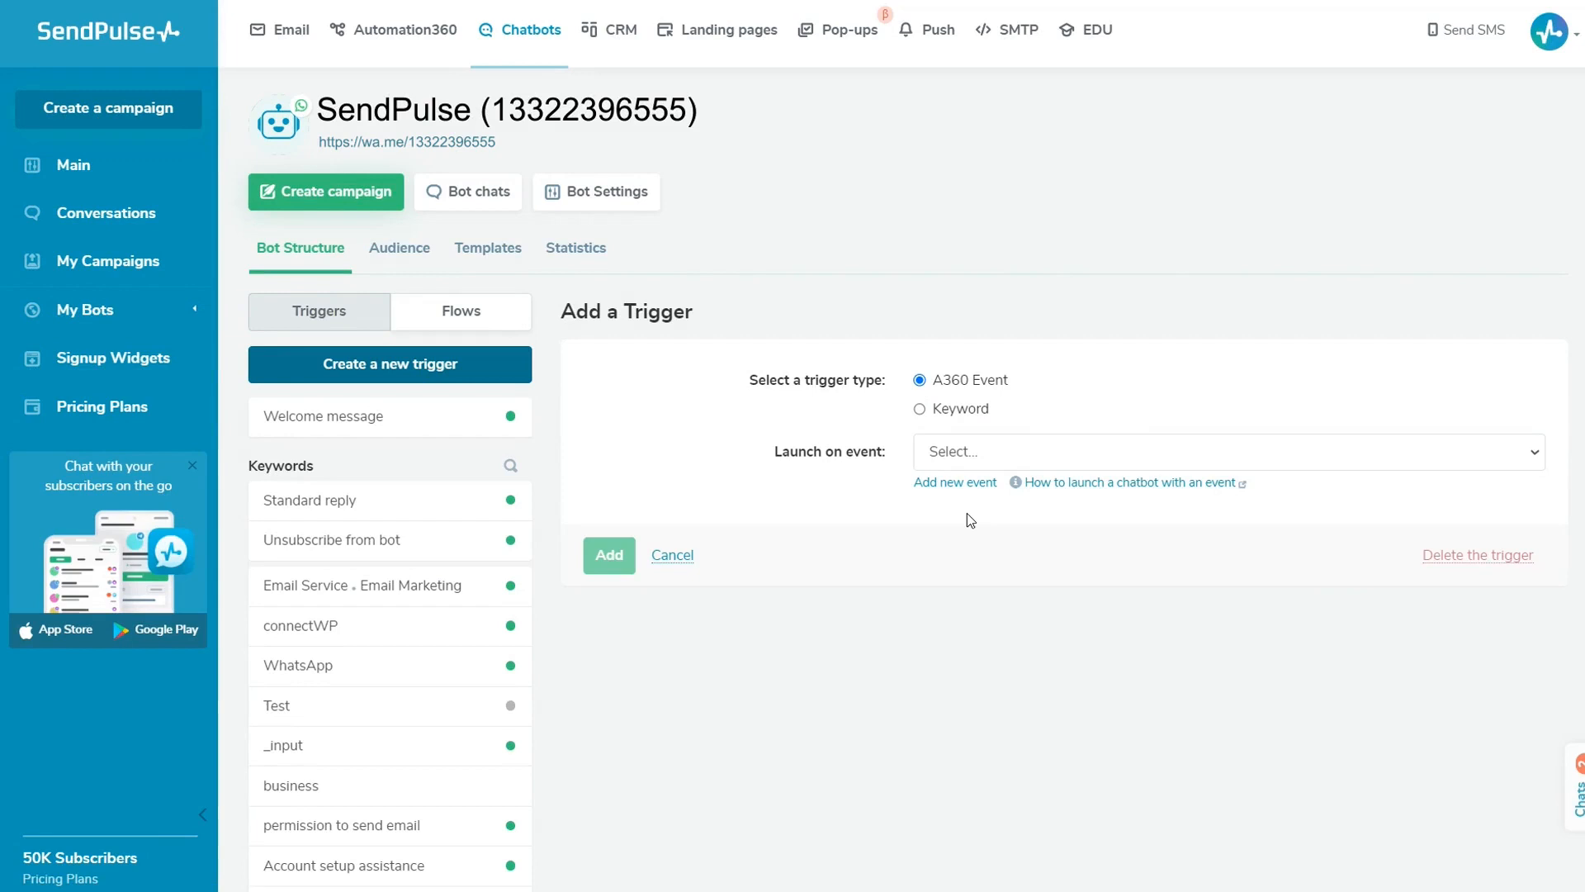
{"action": "mouse_move", "coordinate": [919, 416]}
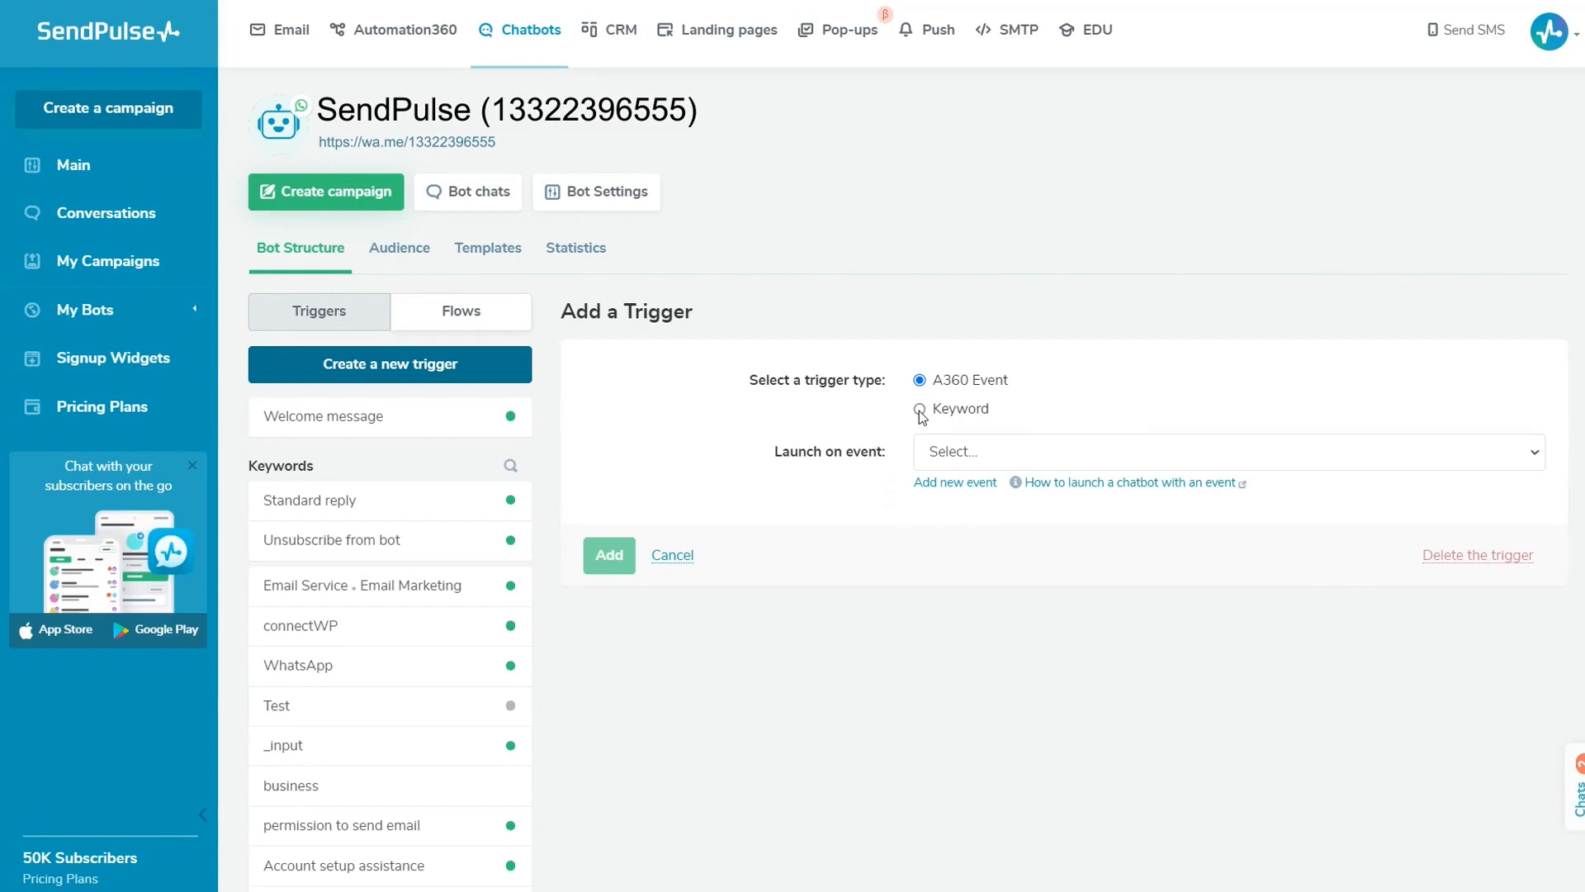
{"action": "left_click", "coordinate": [918, 409]}
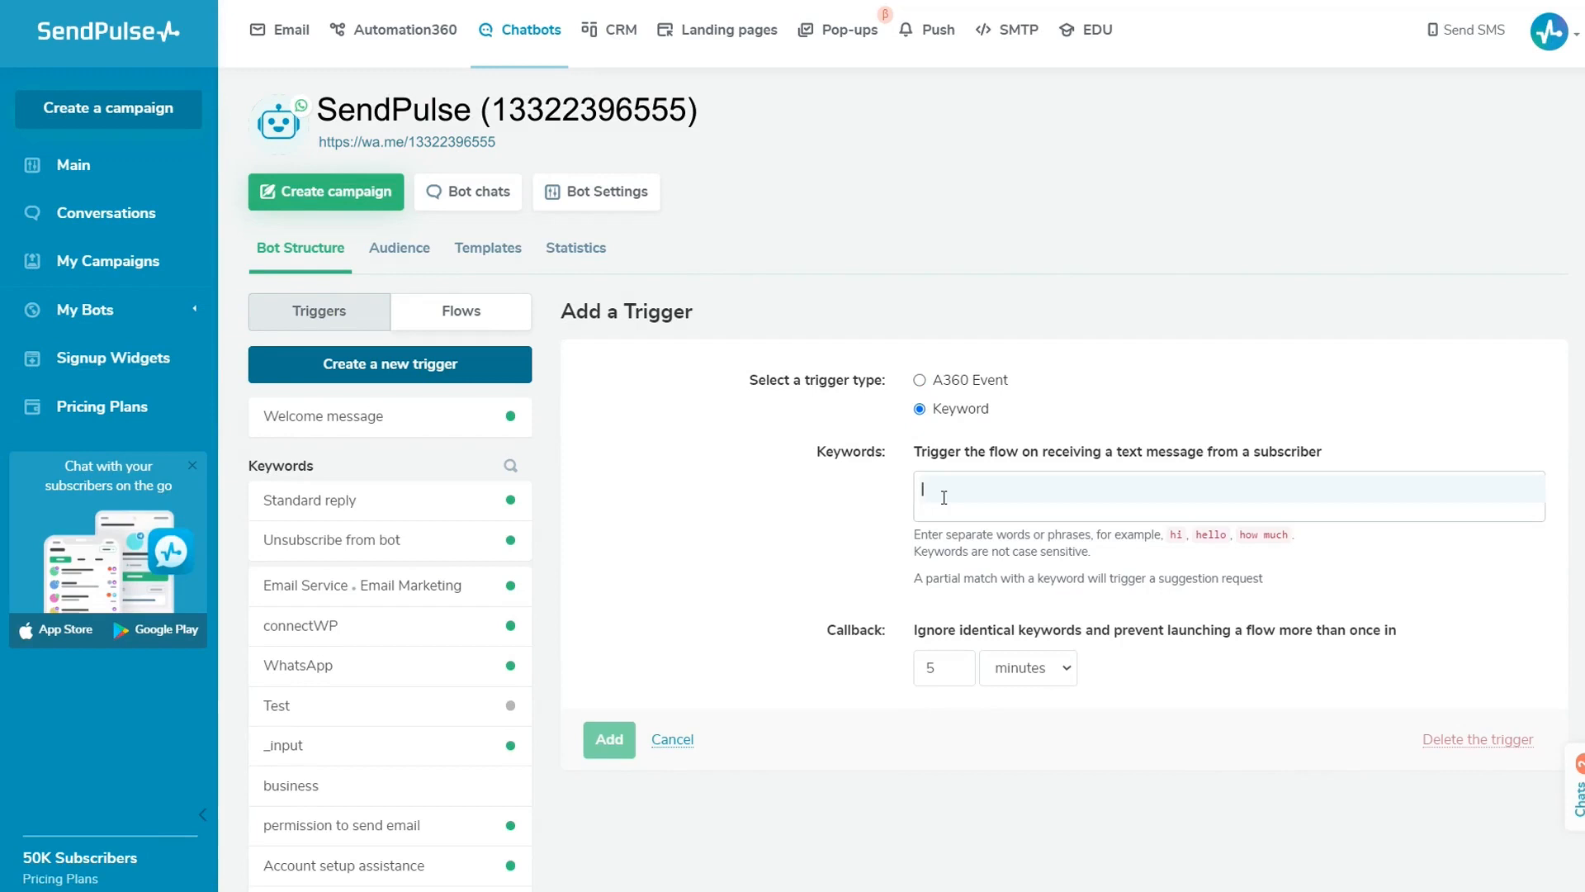
- Add keywords 'how much' and 'price', set the callback wait to 30 minutes, and add the trigger
{"action": "type", "text": "hi"}
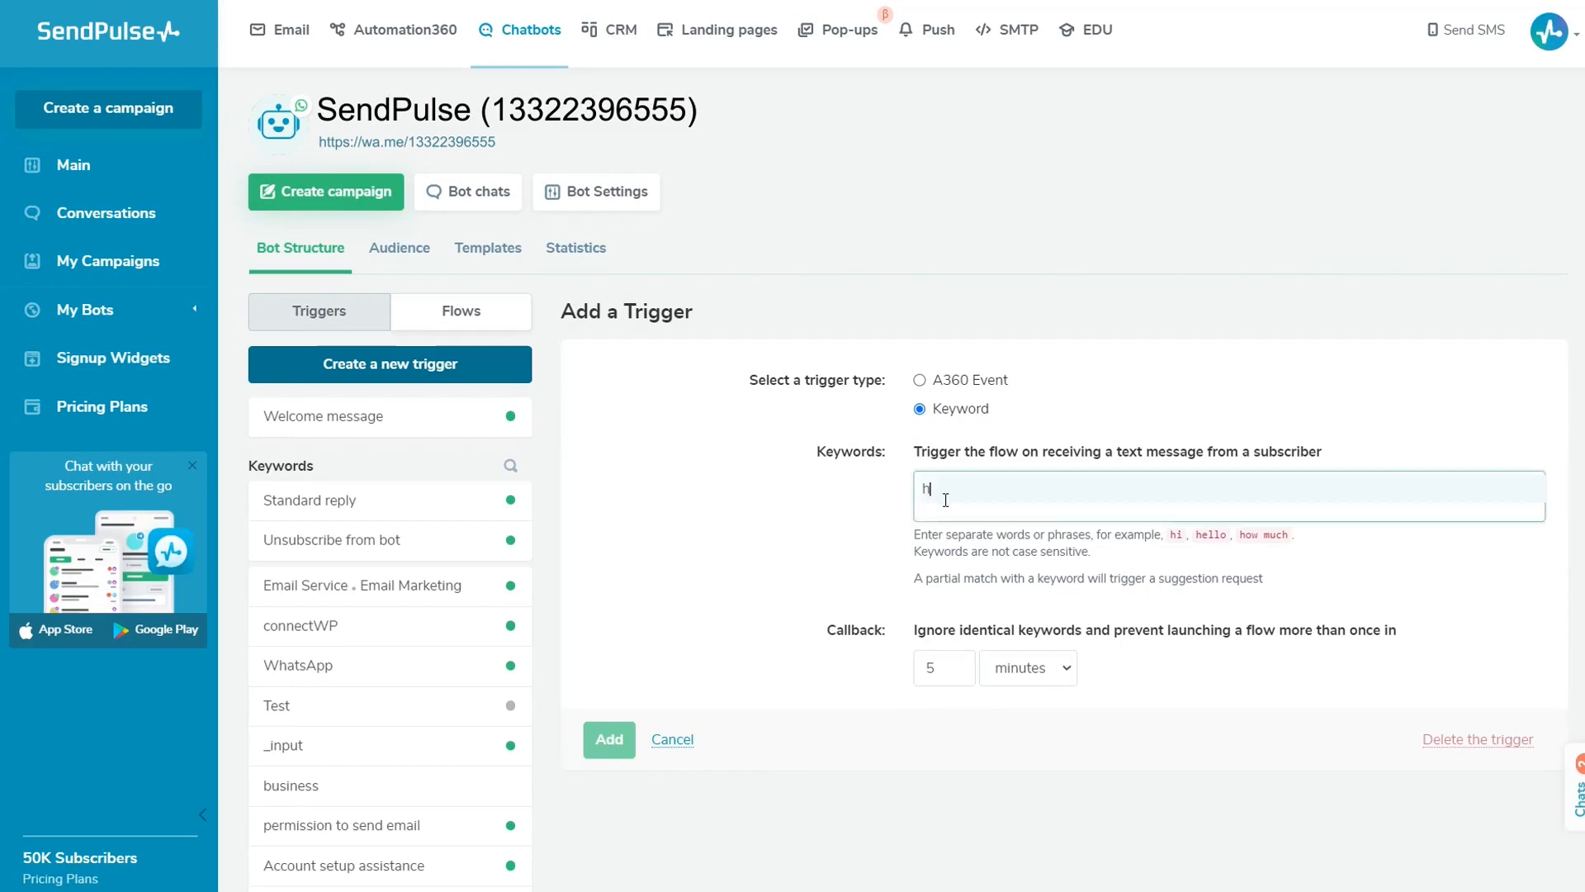
{"action": "type", "text": "how"}
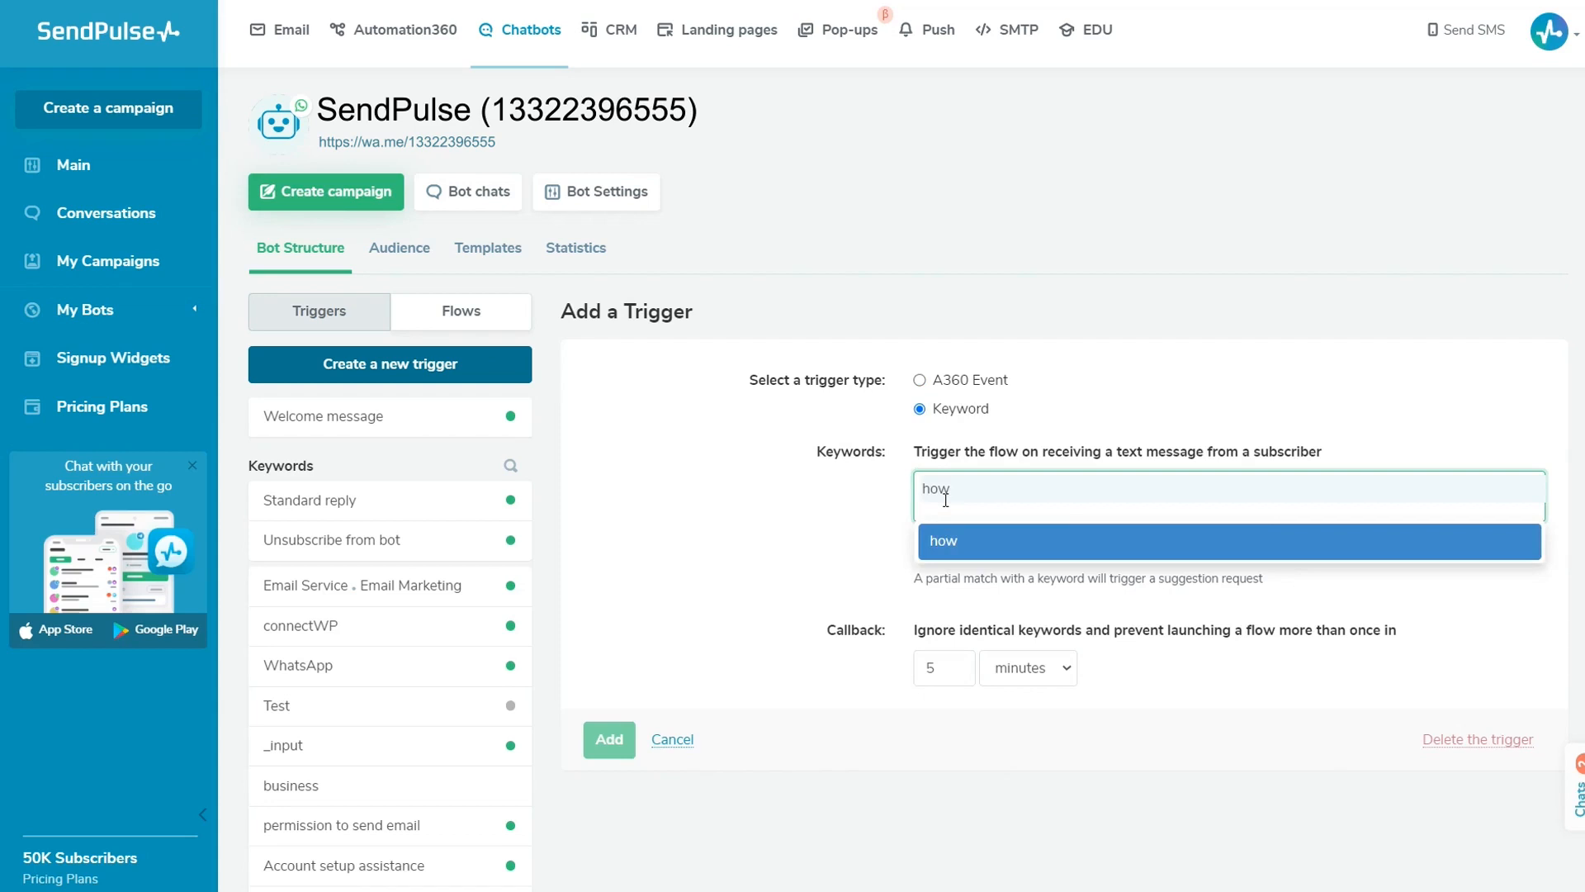
{"action": "type", "text": "much"}
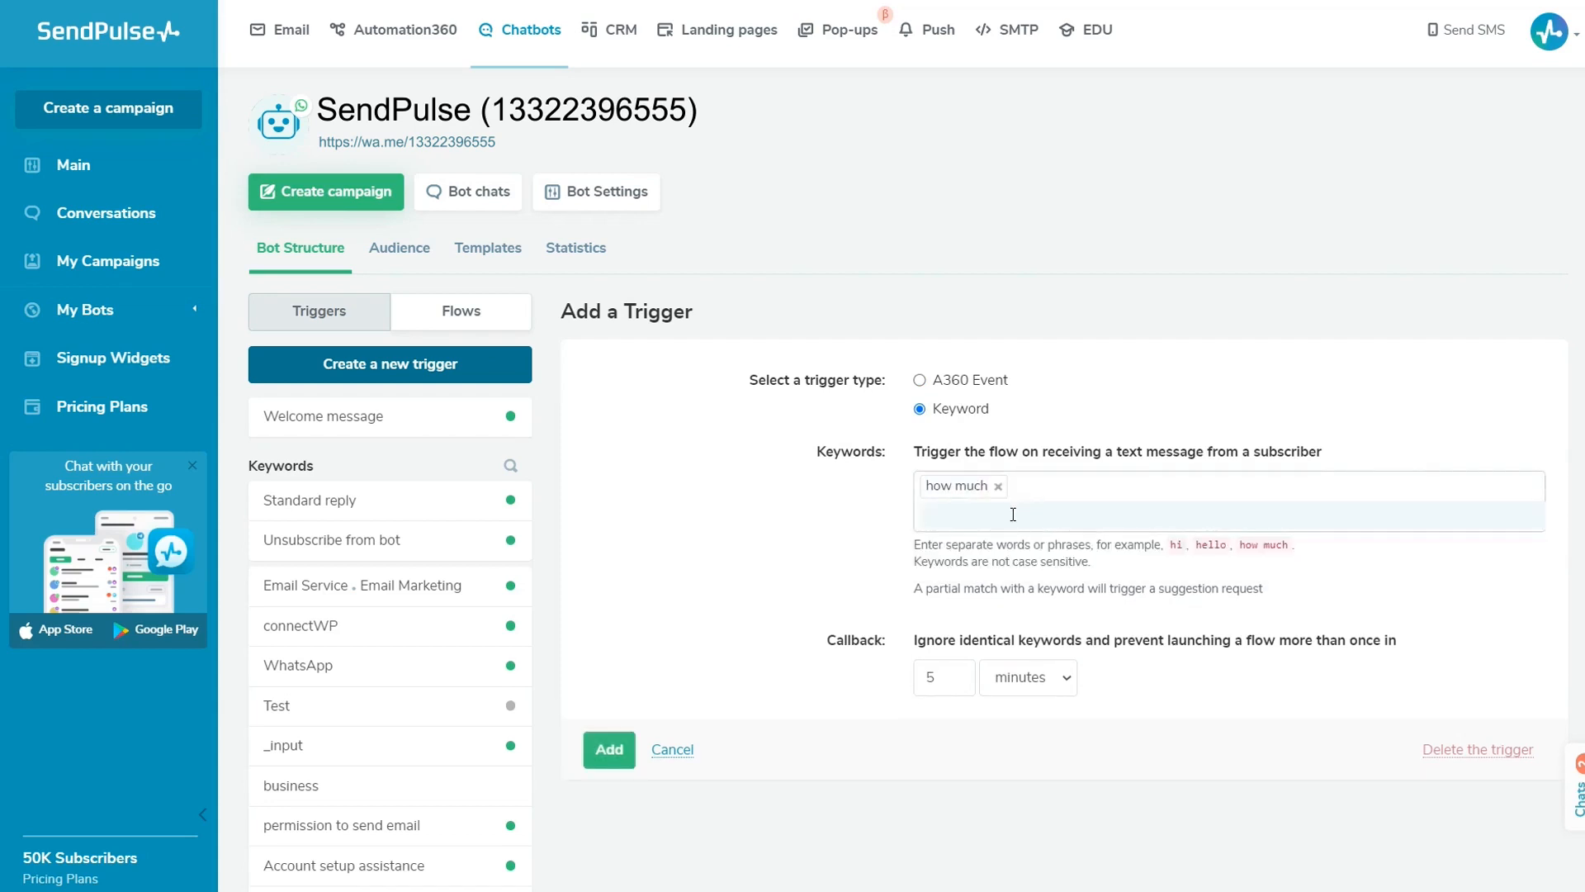
{"action": "type", "text": "pri"}
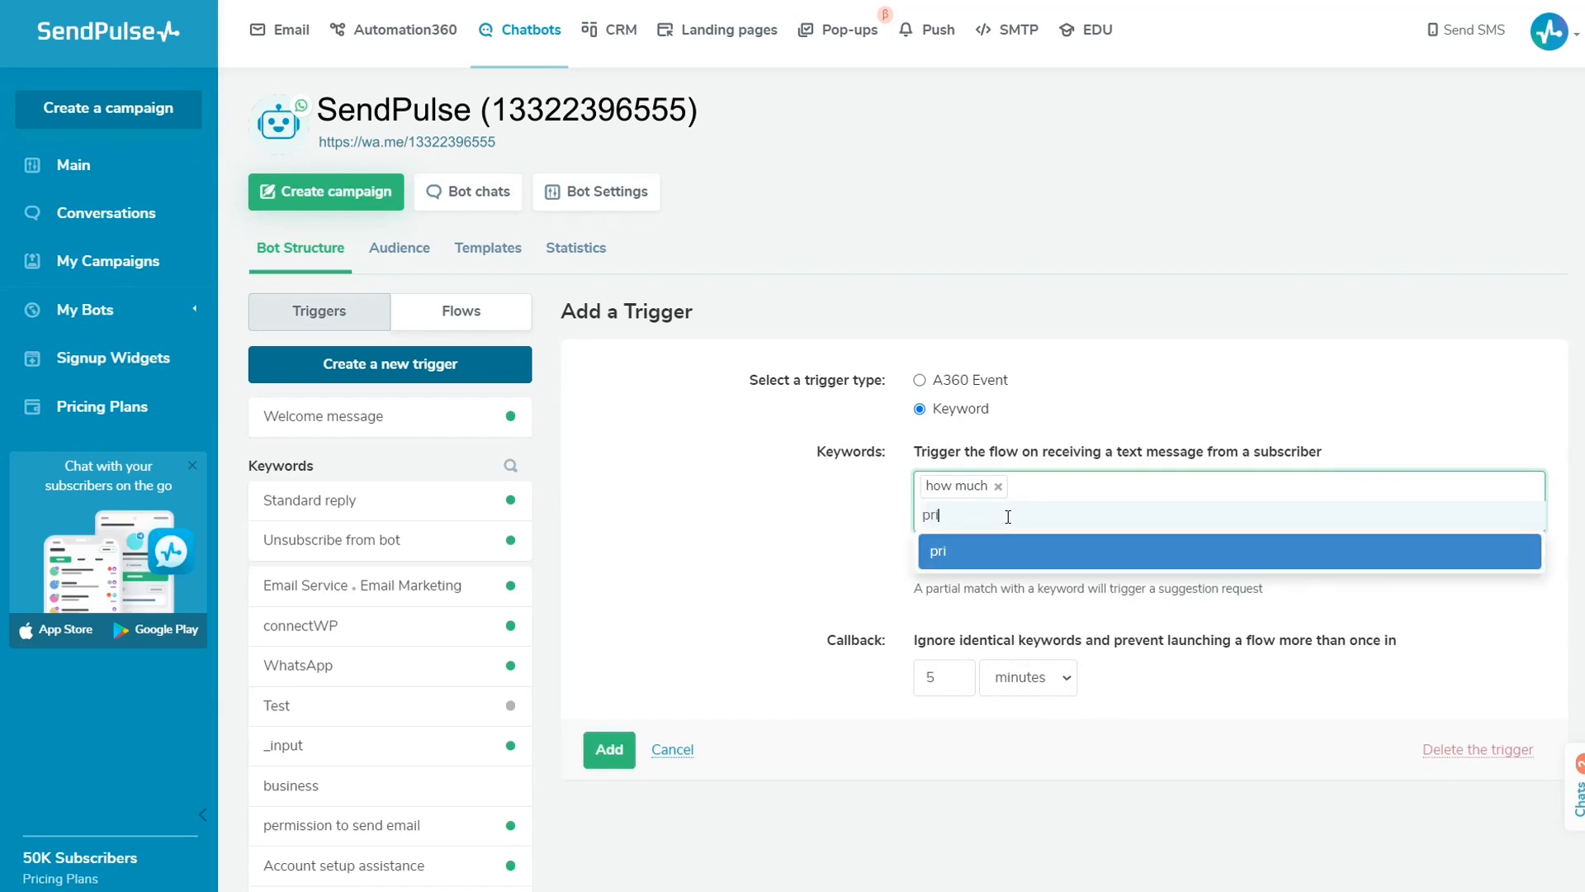
{"action": "type", "text": "ce"}
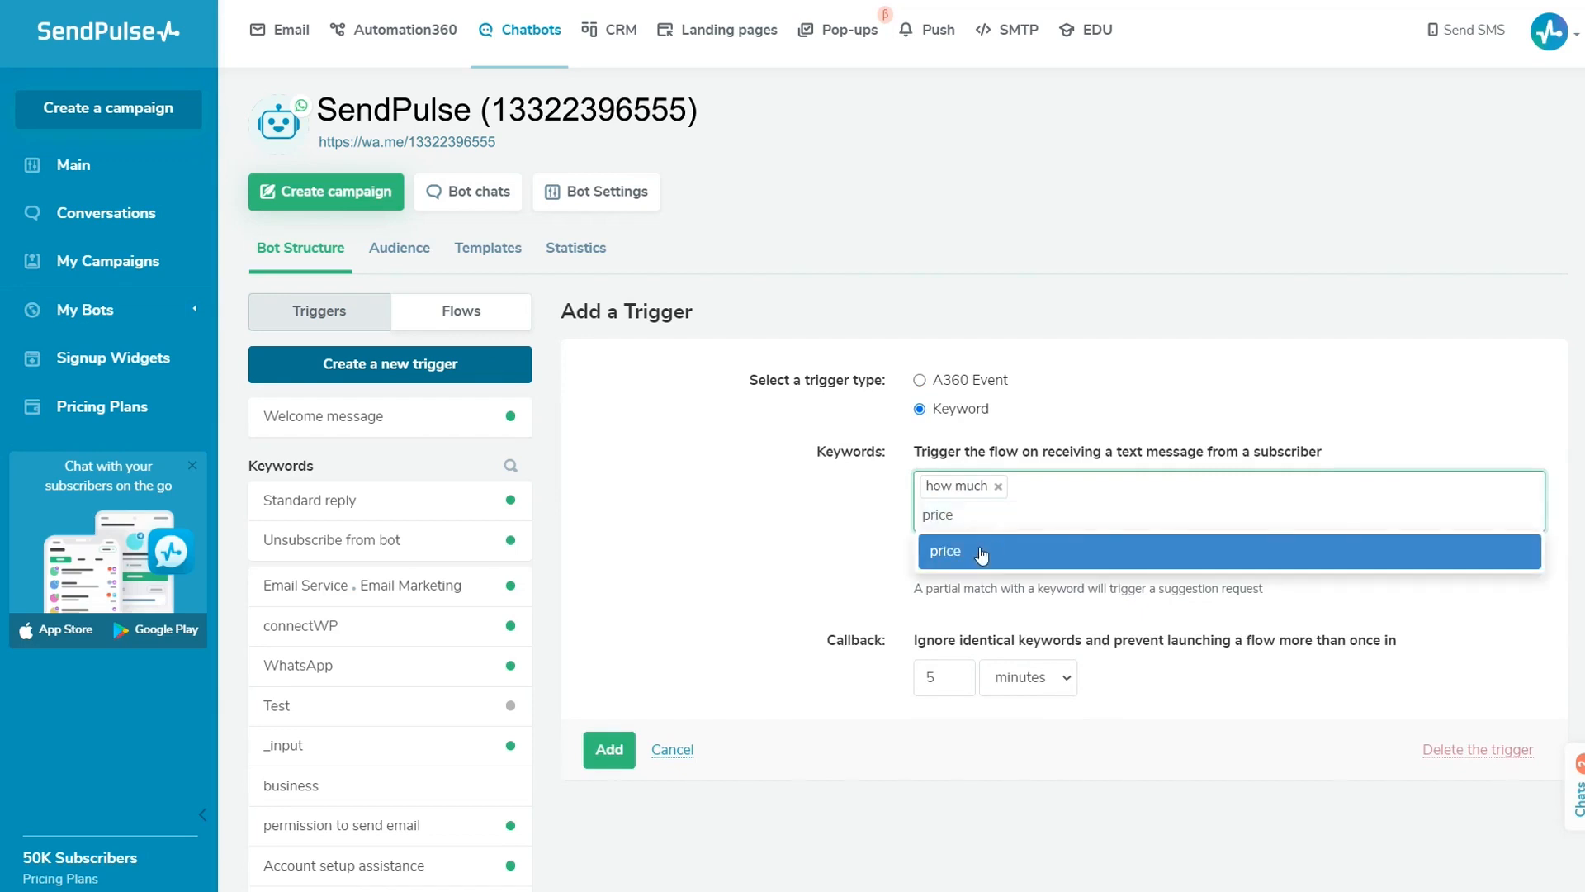
{"action": "left_click", "coordinate": [944, 551]}
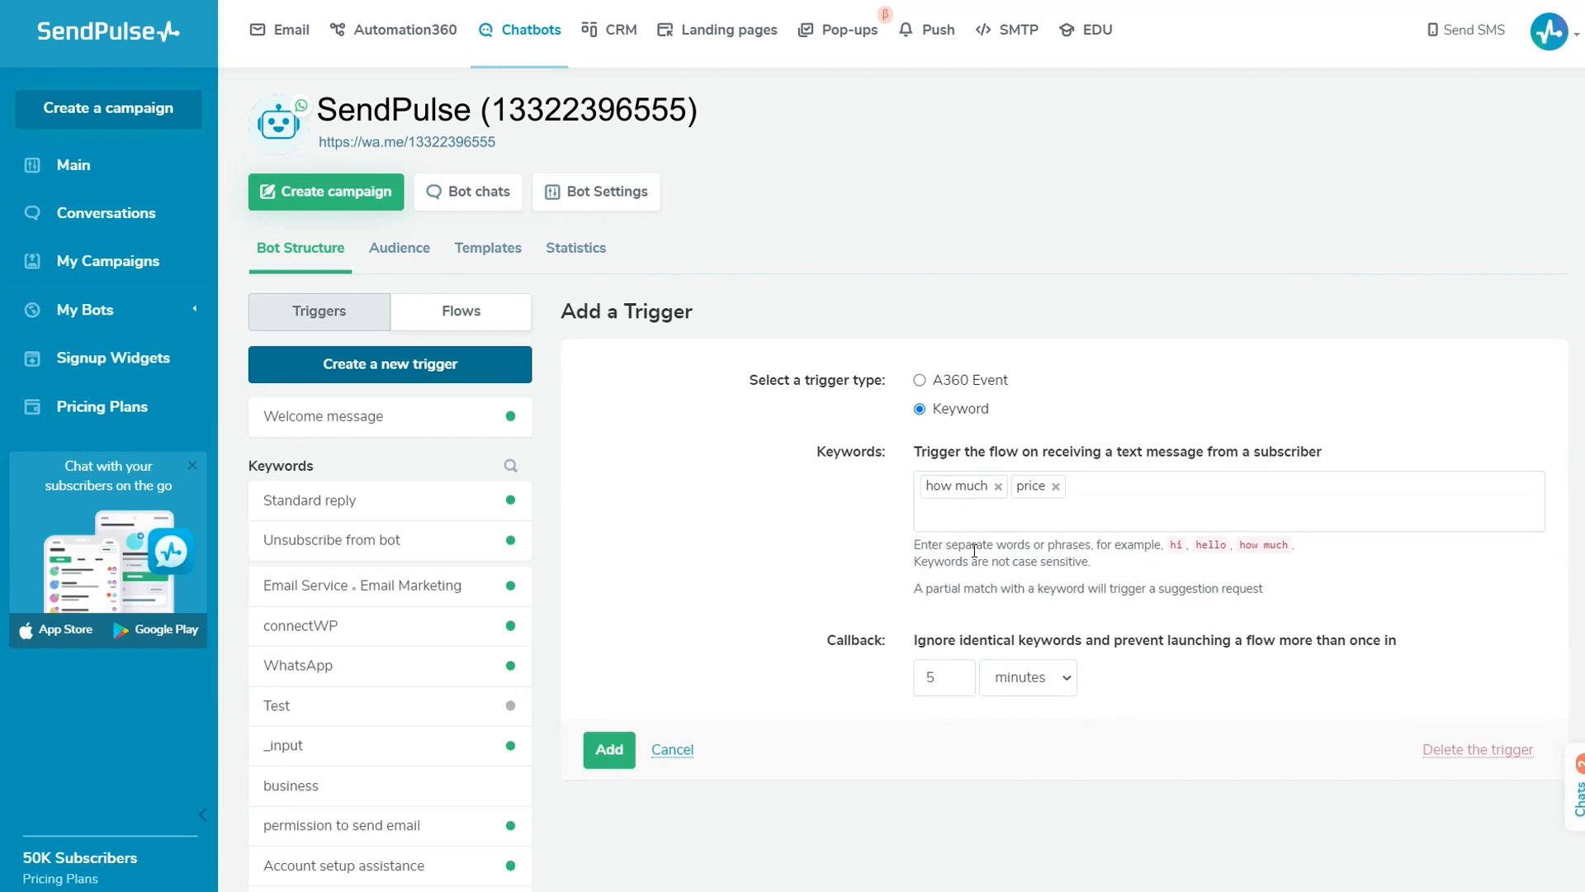
{"action": "left_click", "coordinate": [940, 677]}
{"action": "type", "text": "30"}
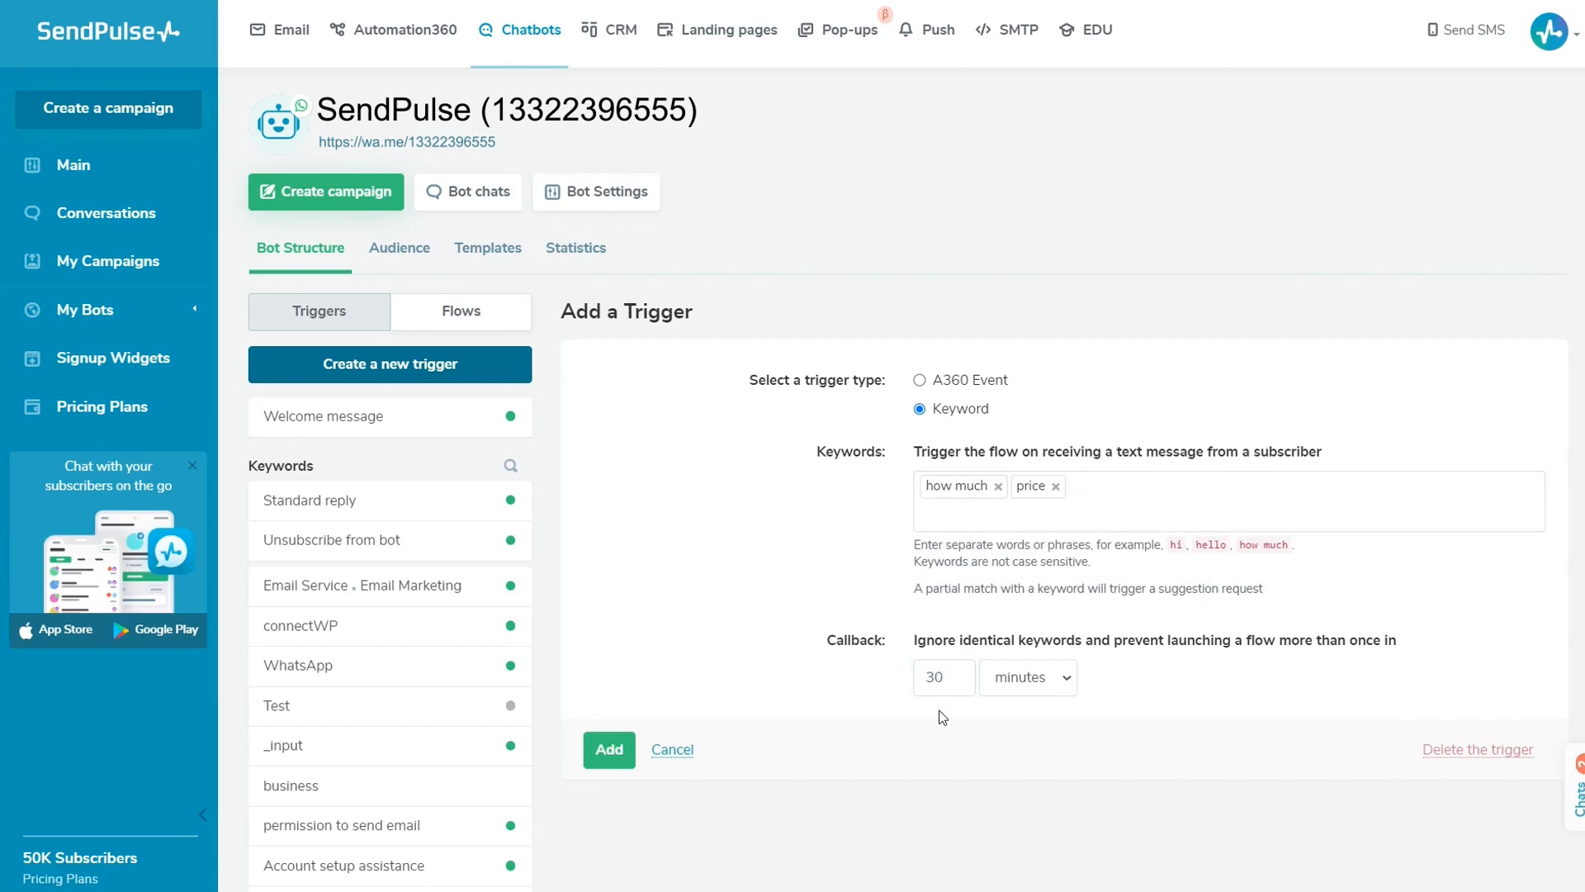
{"action": "mouse_move", "coordinate": [609, 749]}
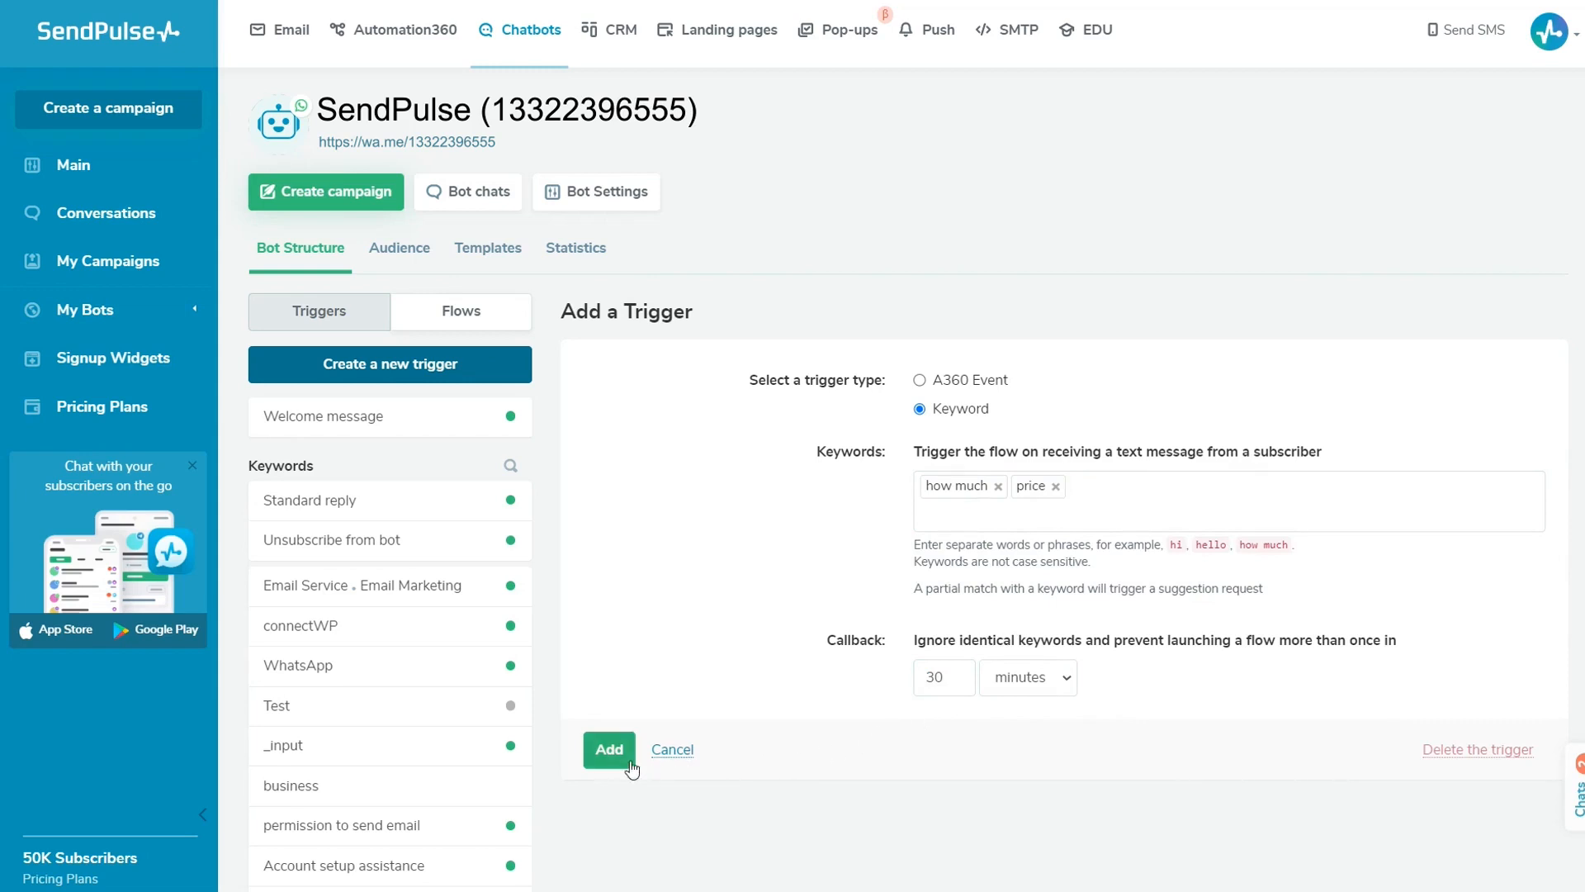
{"action": "left_click", "coordinate": [608, 749]}
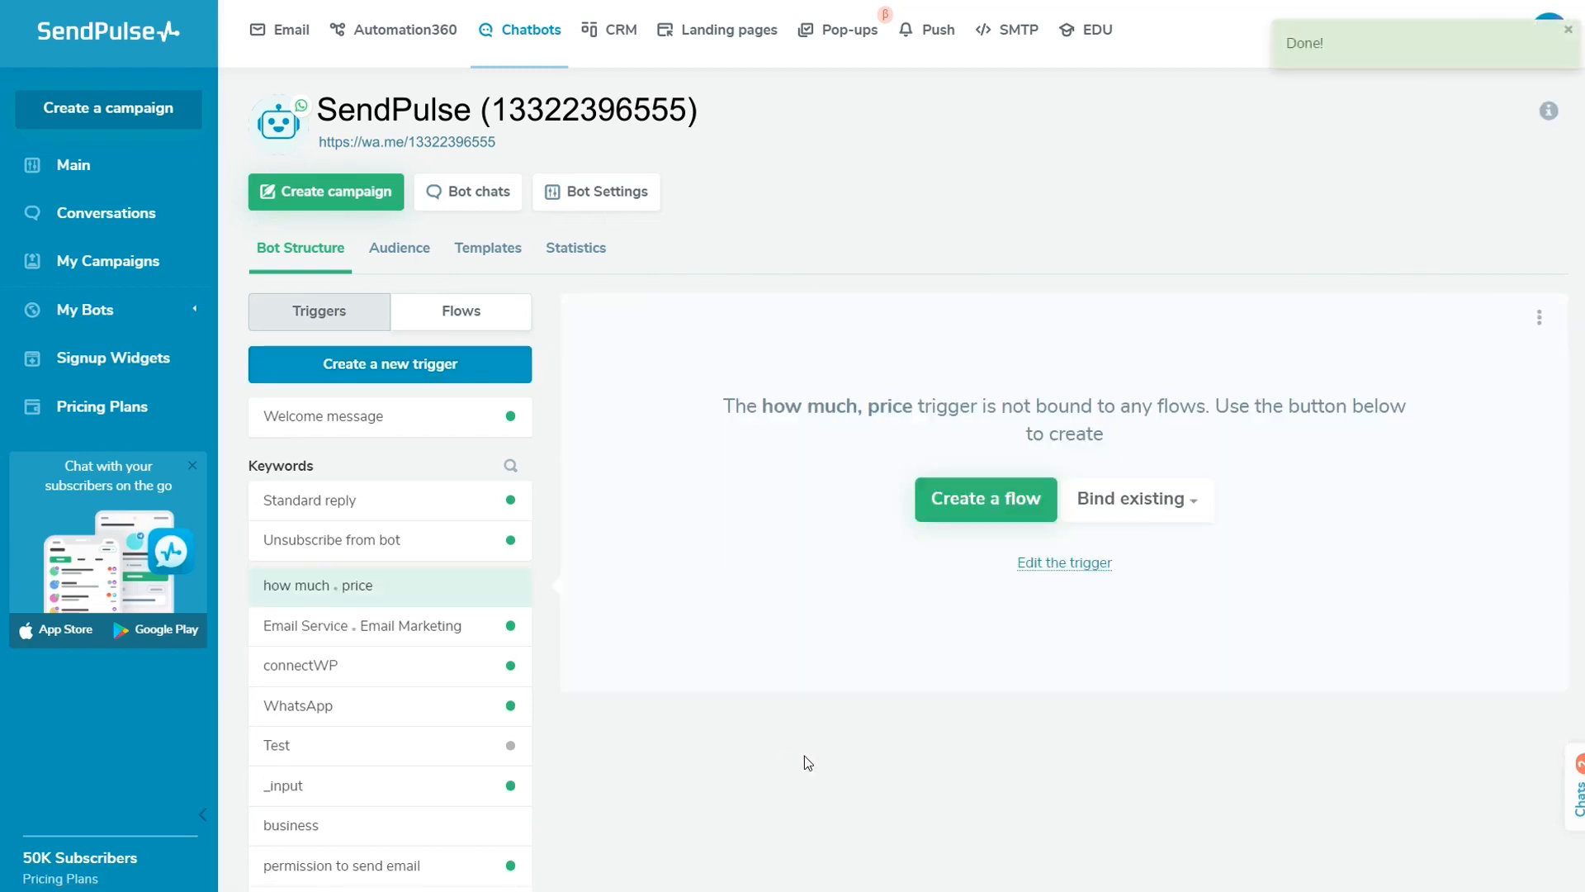
{"action": "mouse_move", "coordinate": [985, 499]}
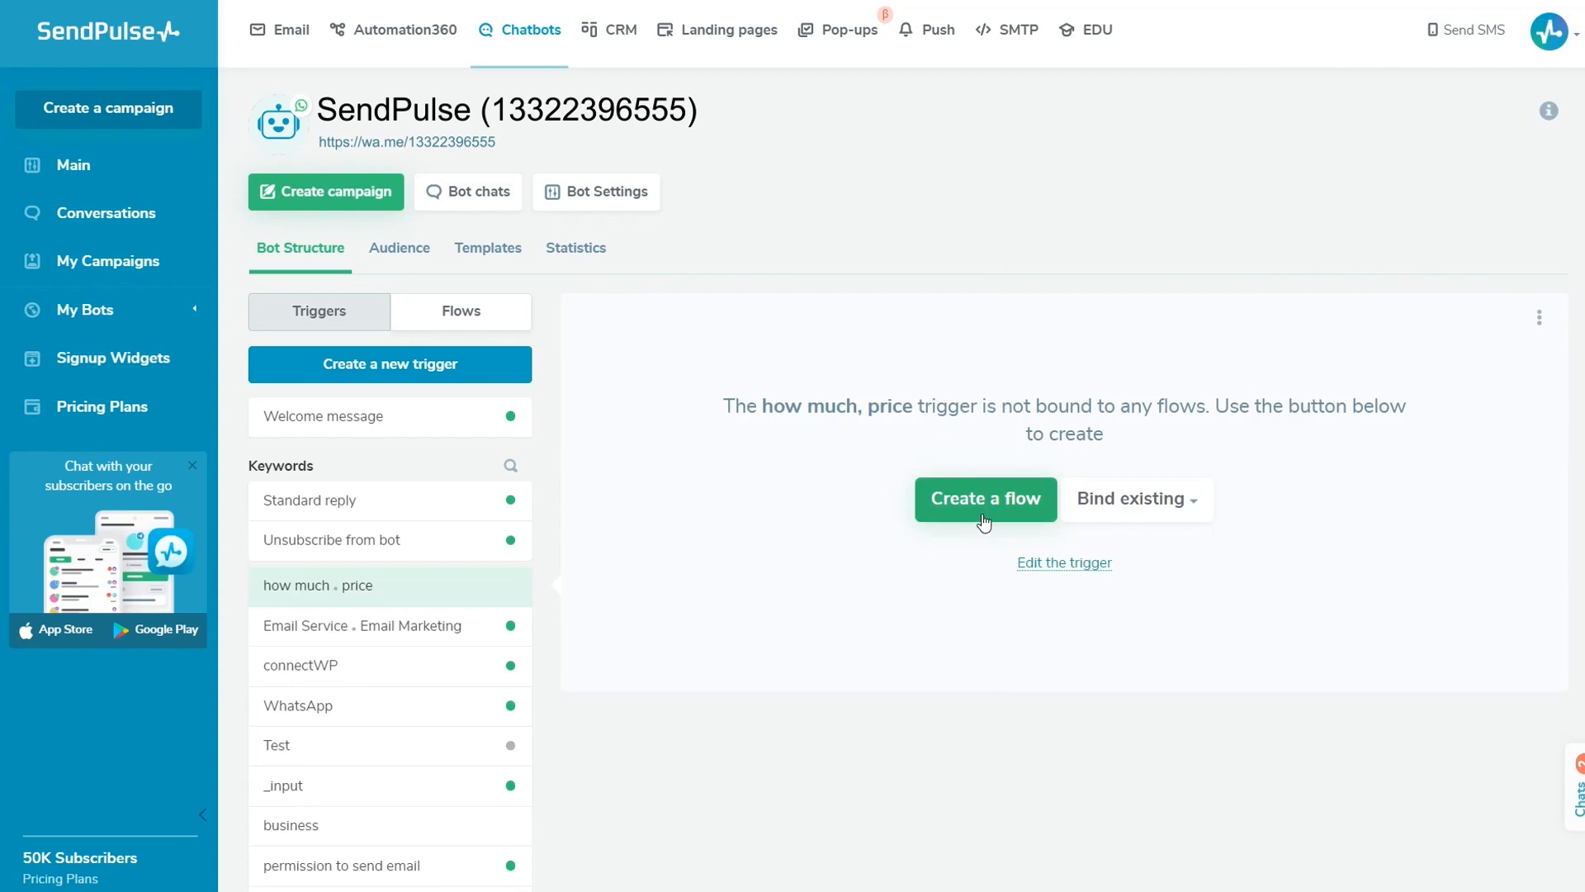
{"action": "mouse_move", "coordinate": [1135, 499]}
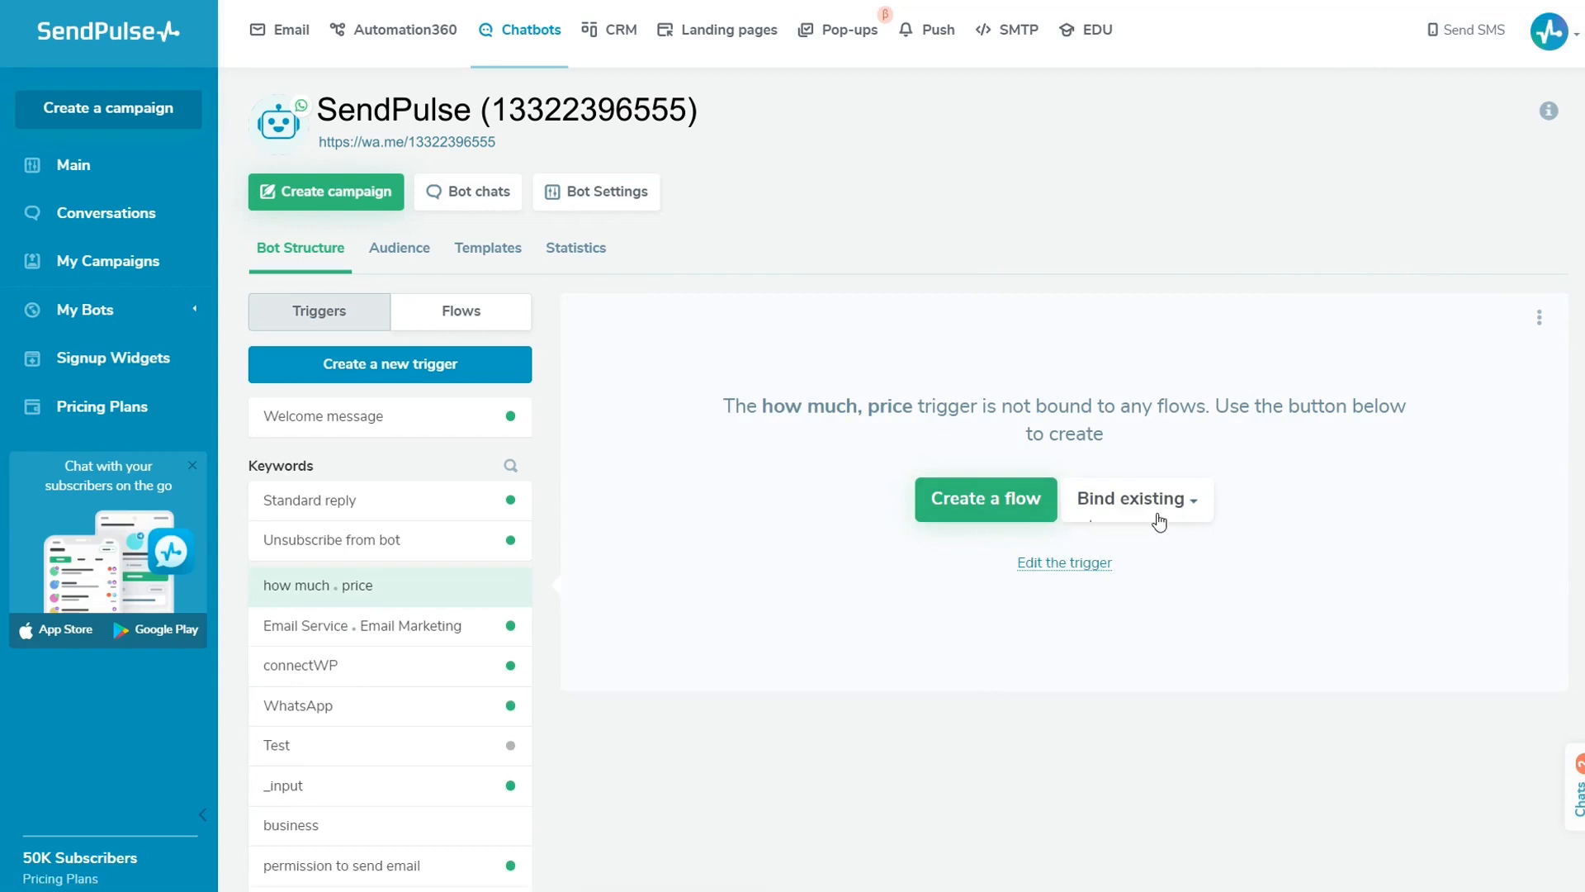
{"action": "mouse_move", "coordinate": [1081, 577]}
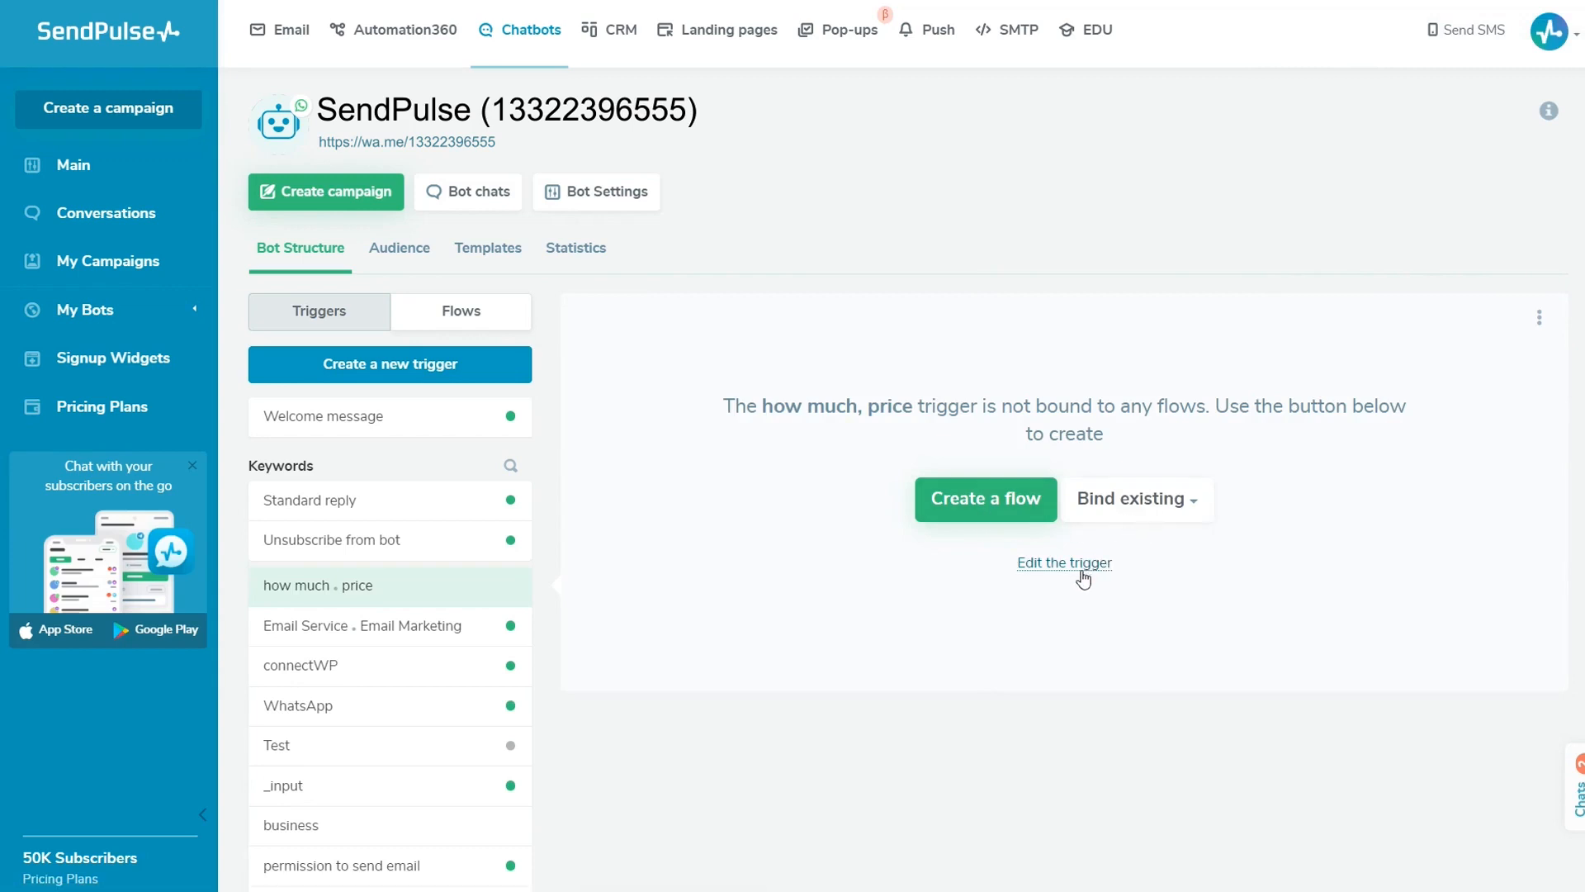
{"action": "mouse_move", "coordinate": [985, 498]}
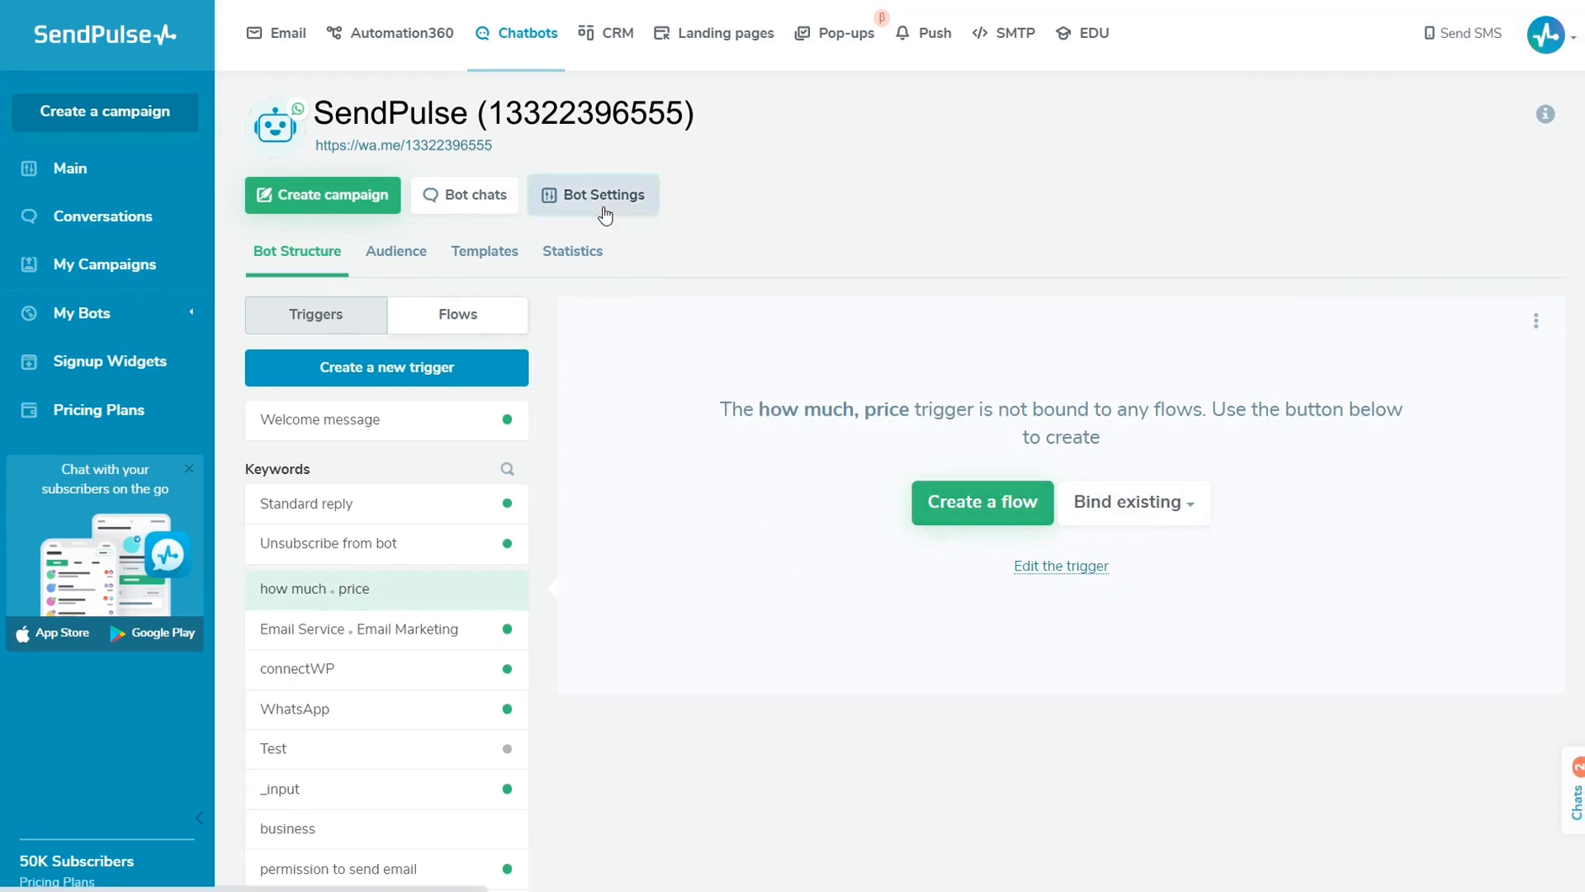
- Open Bot Settings and scroll the General tab to the business profile fields
{"action": "left_click", "coordinate": [594, 194]}
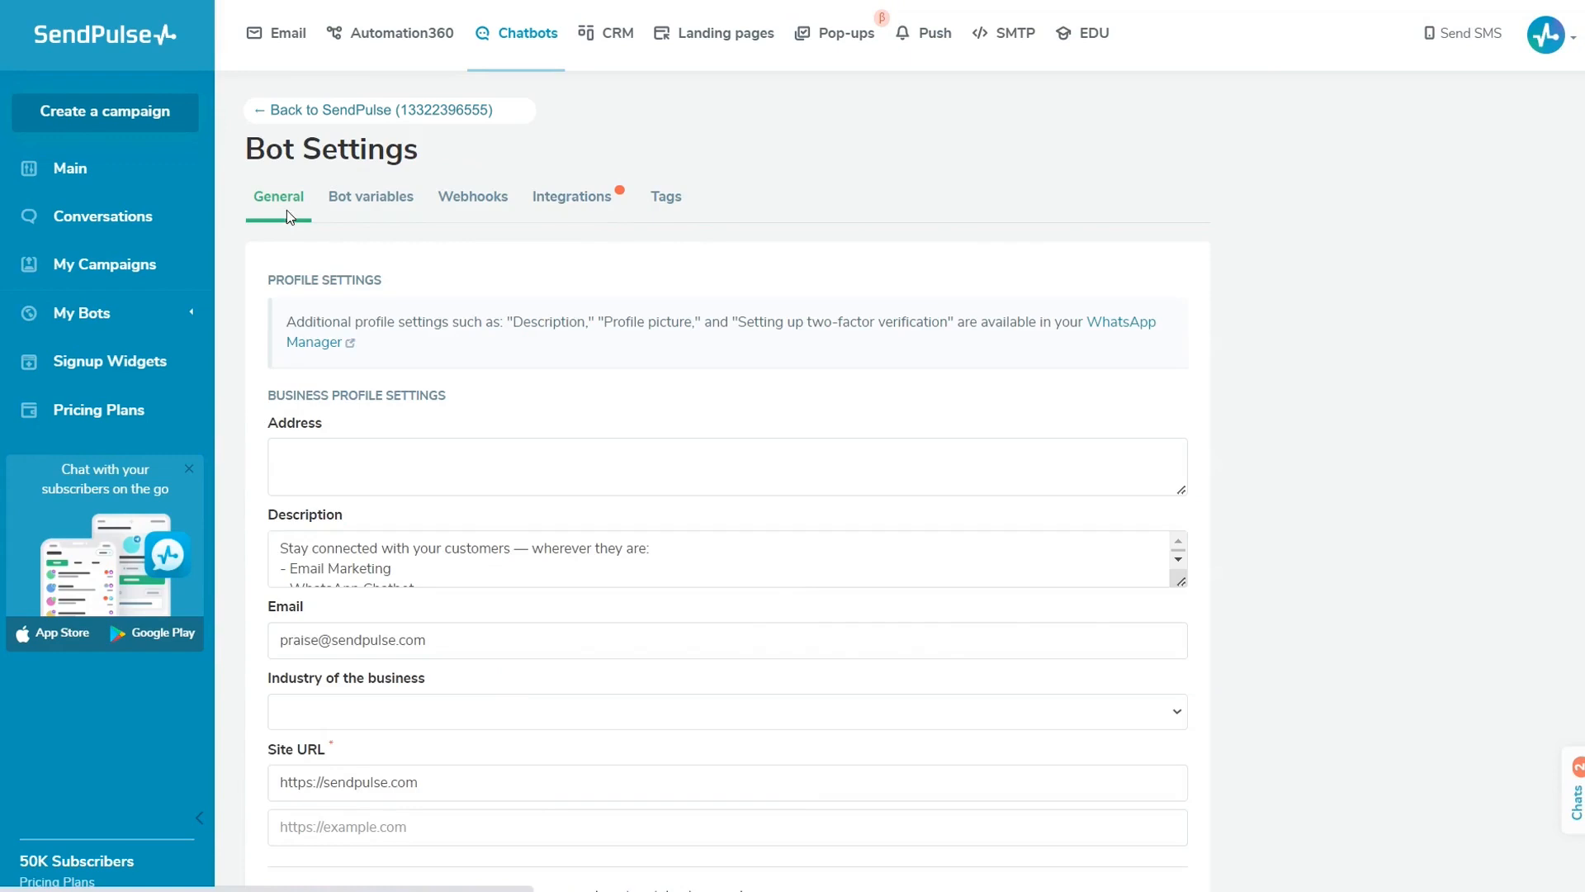
{"action": "scroll", "scroll_direction": "down", "scroll_amount": 3}
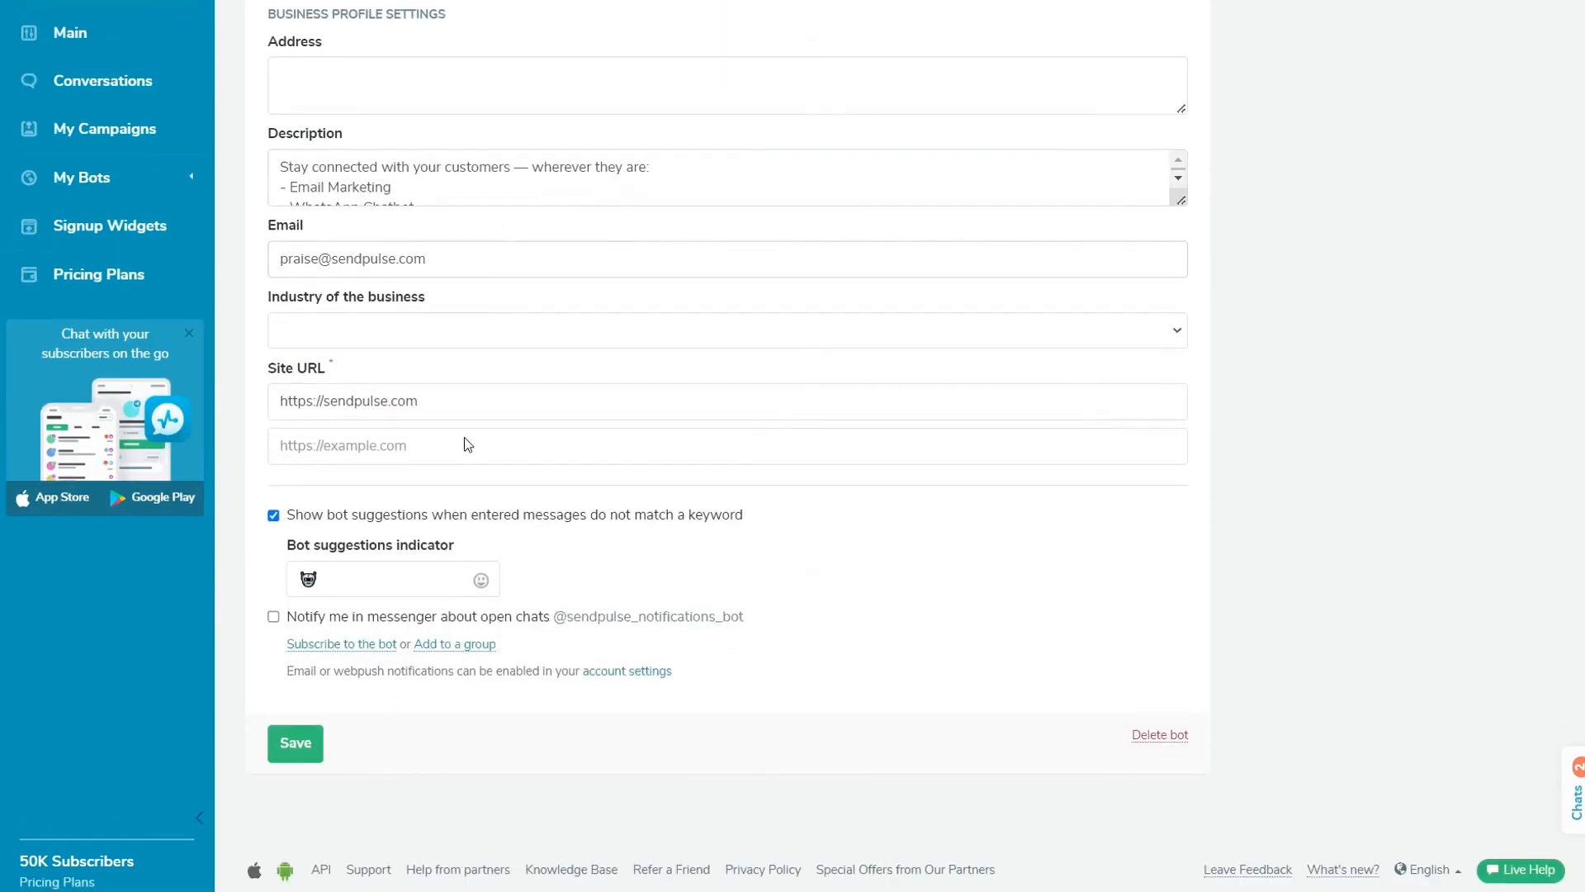
{"action": "mouse_move", "coordinate": [627, 534]}
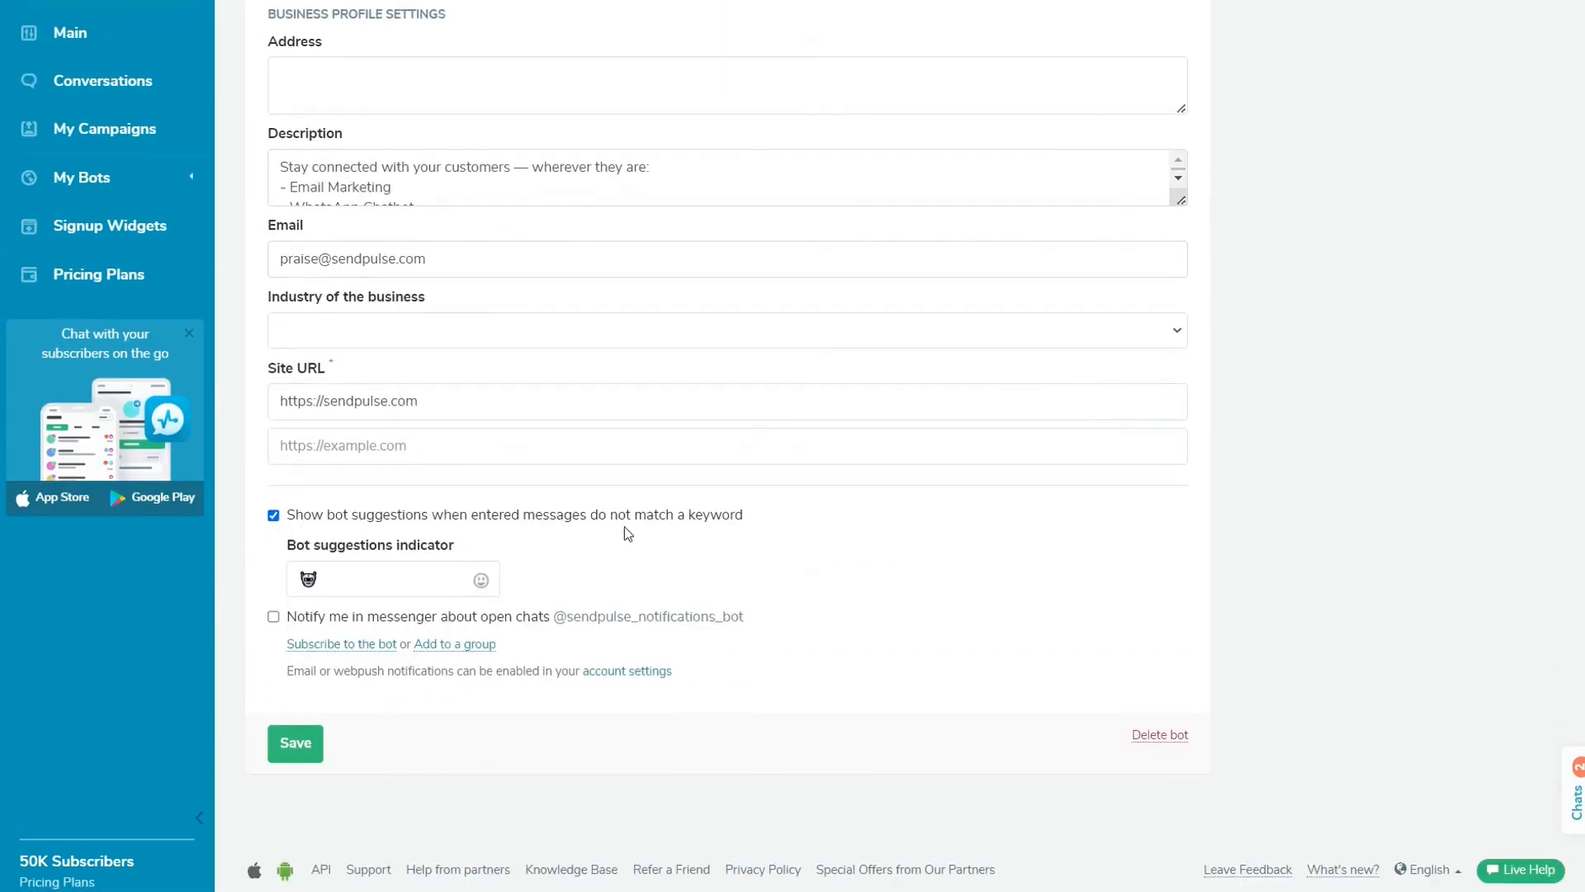
{"action": "mouse_move", "coordinate": [537, 577]}
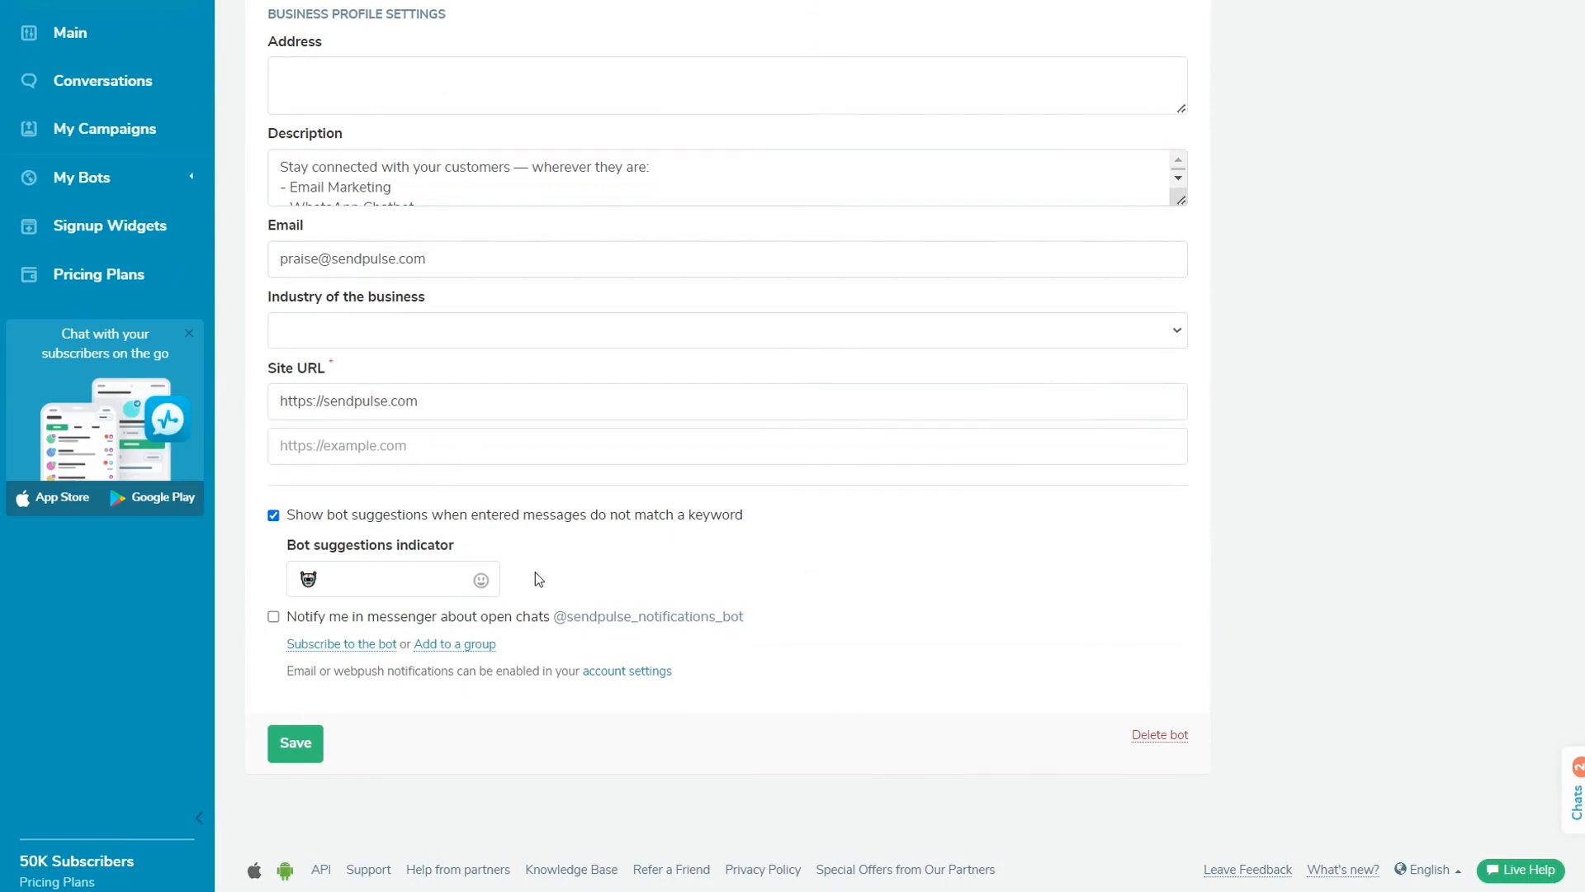